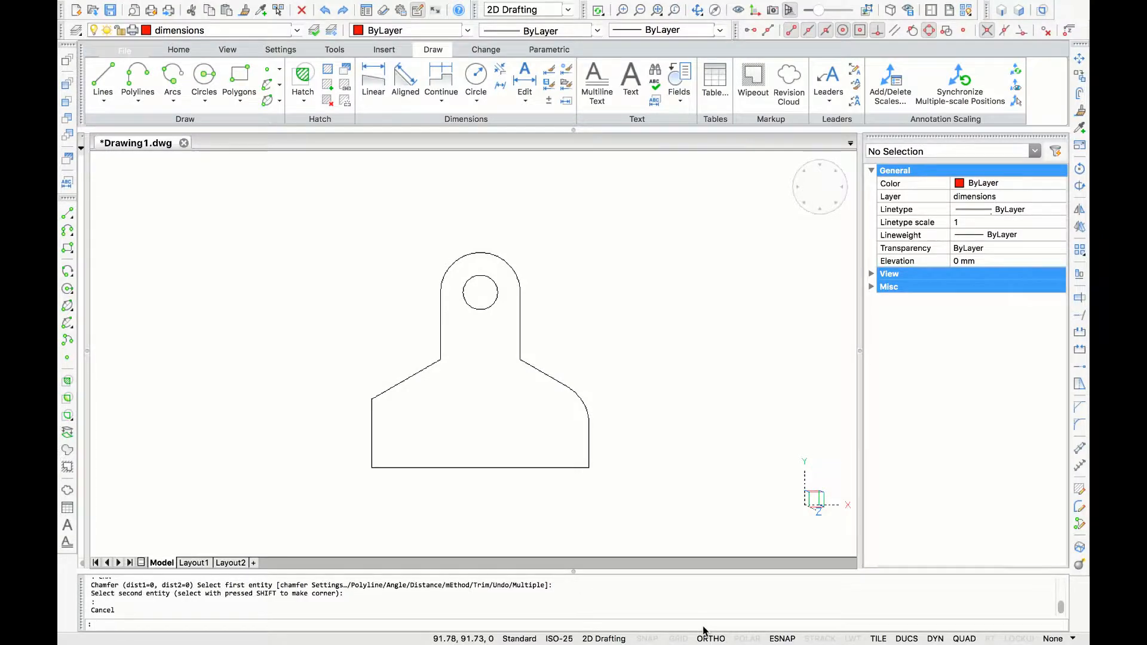
{"action": "mouse_move", "coordinate": [599, 465]}
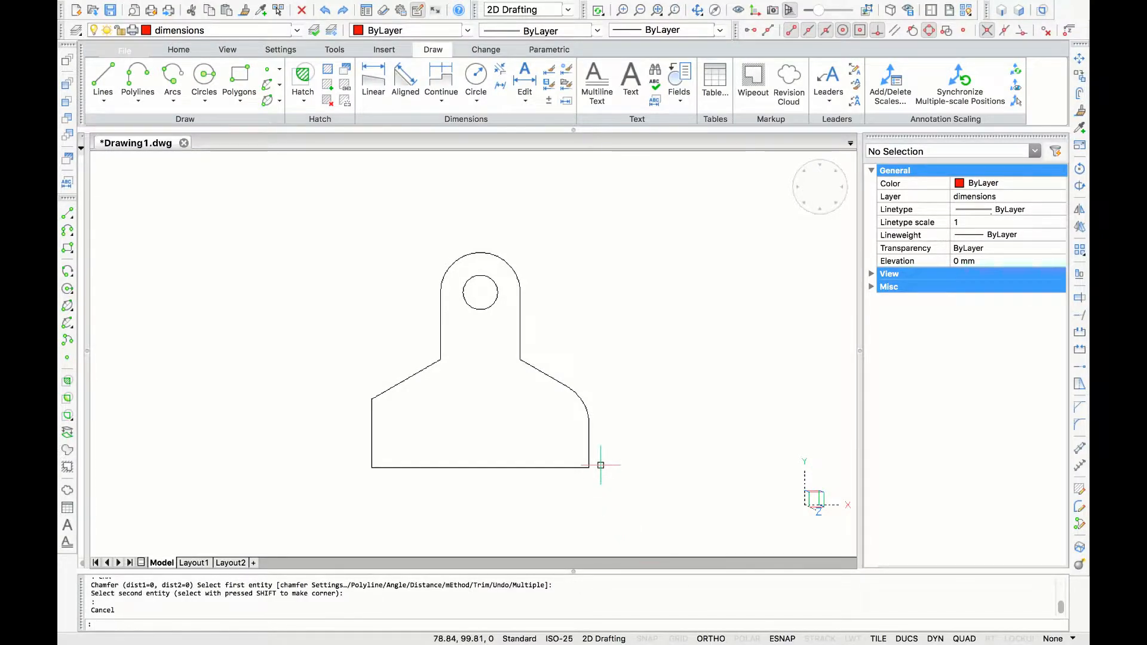
{"action": "mouse_move", "coordinate": [581, 430]}
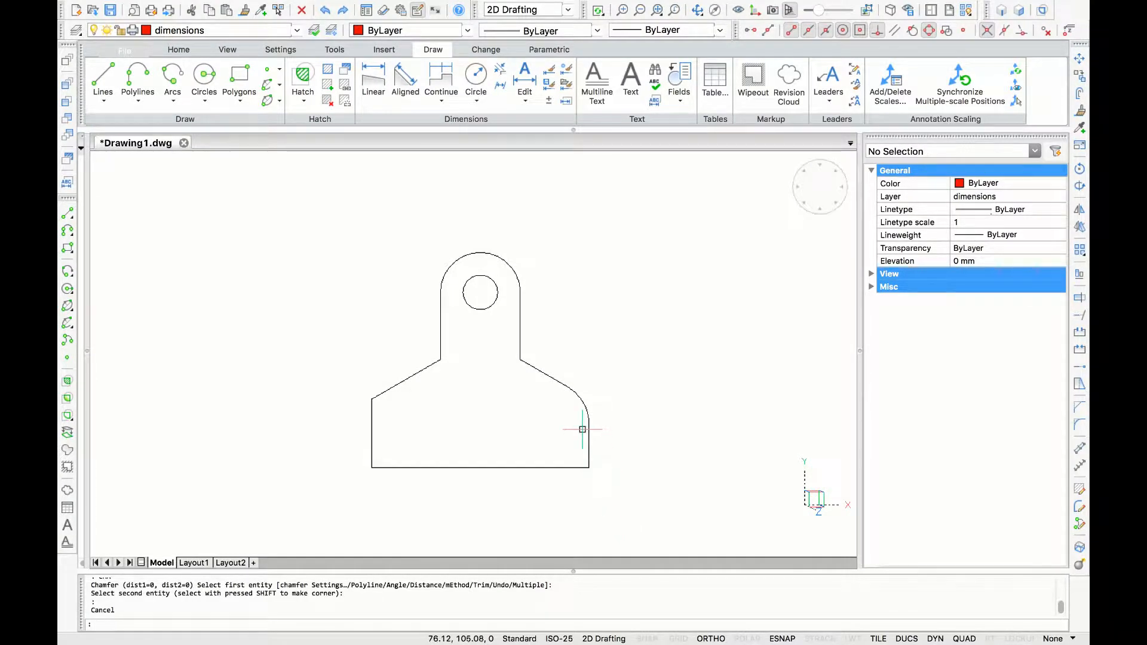
{"action": "mouse_move", "coordinate": [562, 417]}
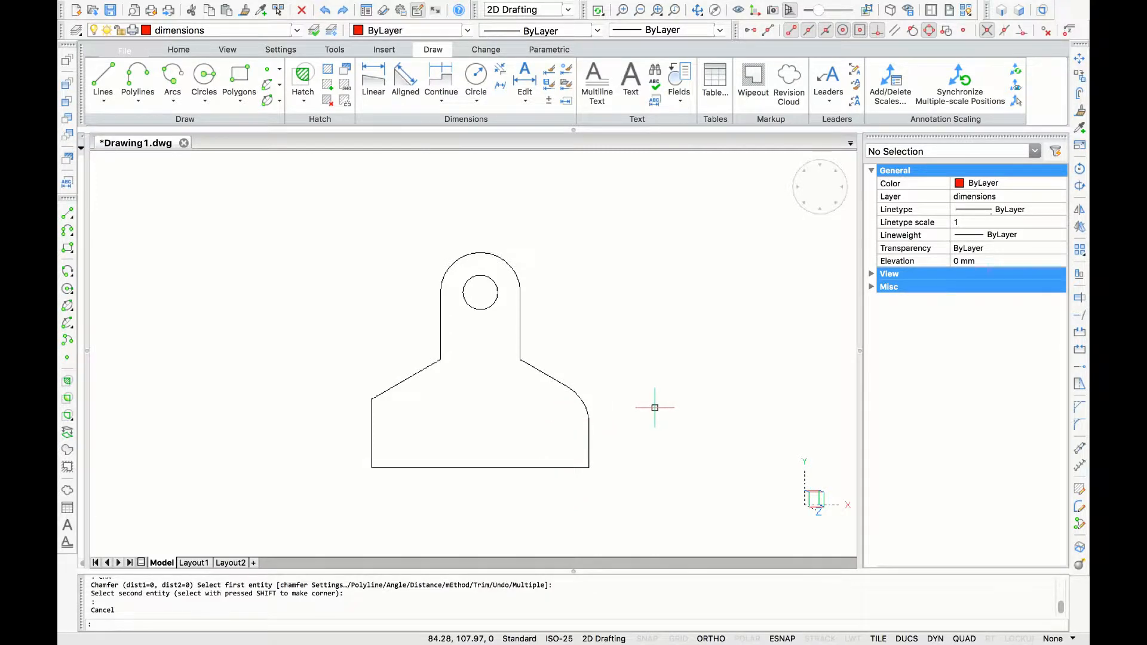
- Measure the left shoulder height with a vertical 4.58 linear dimension placed left of the part
{"action": "left_click", "coordinate": [296, 30]}
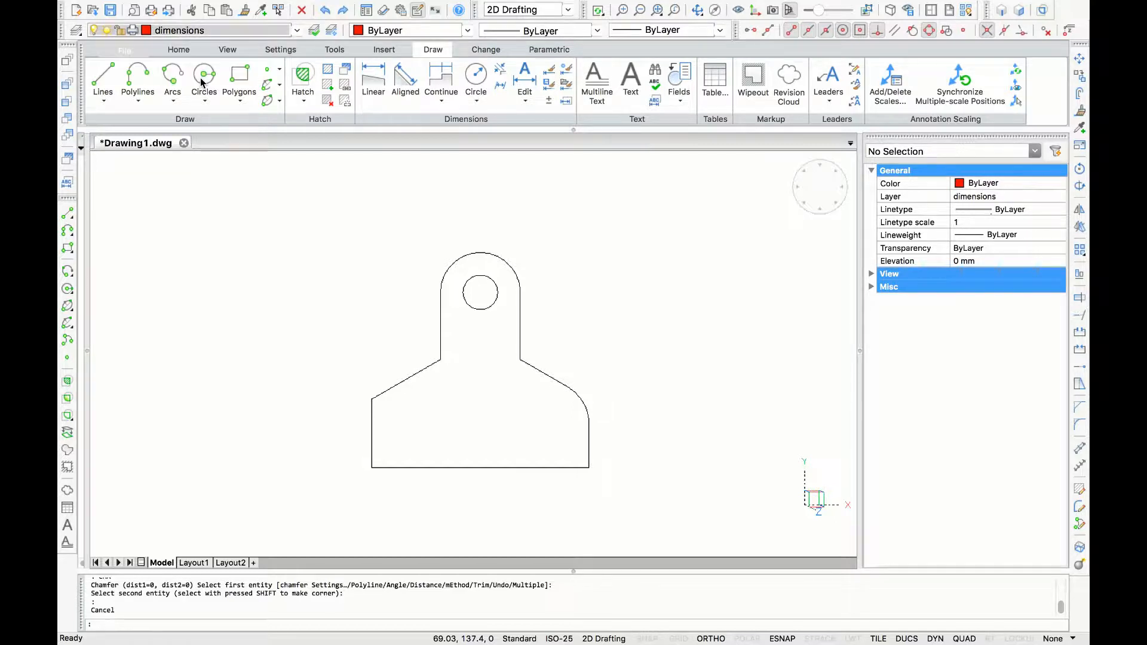
{"action": "mouse_move", "coordinate": [482, 156]}
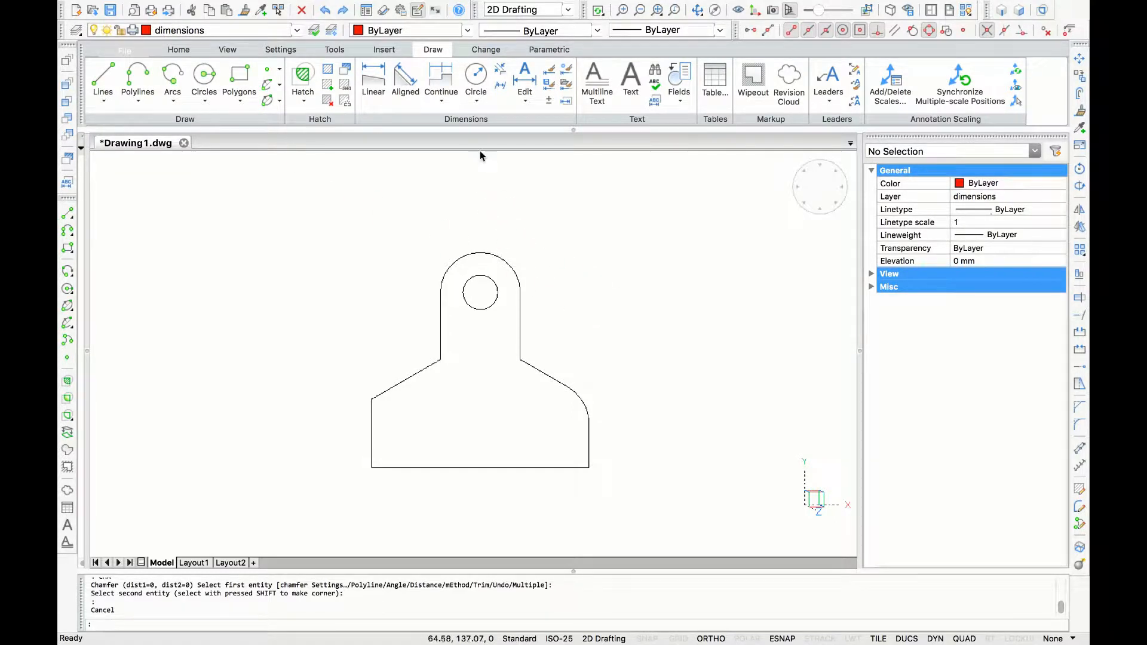
{"action": "mouse_move", "coordinate": [373, 76]}
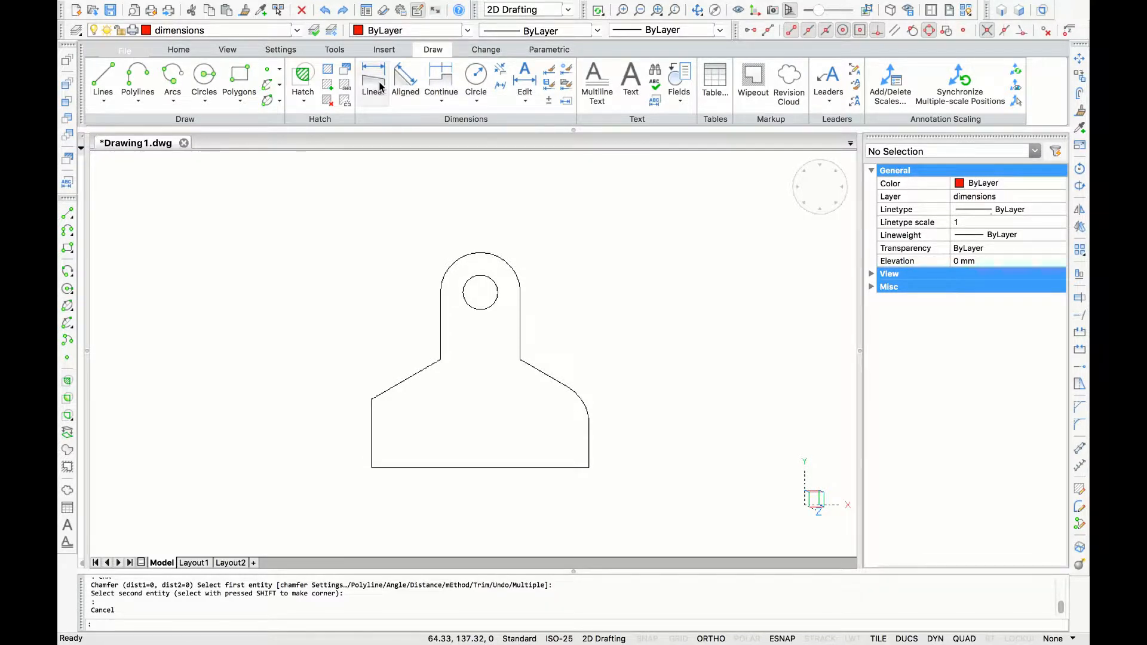
{"action": "left_click", "coordinate": [372, 80]}
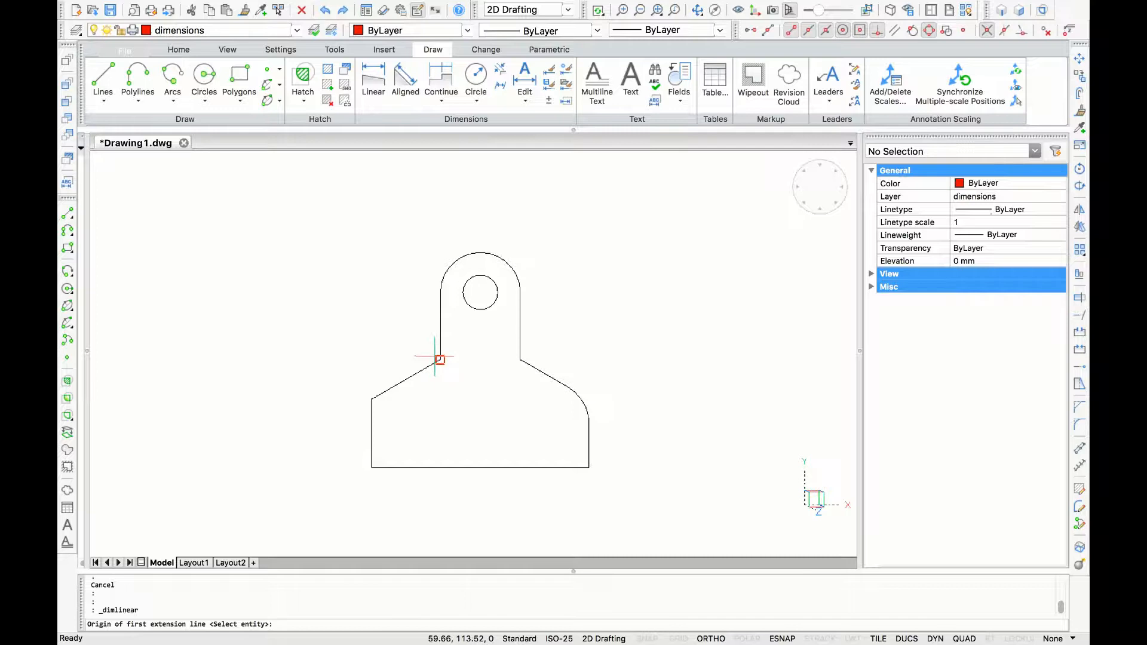
{"action": "left_click", "coordinate": [433, 359]}
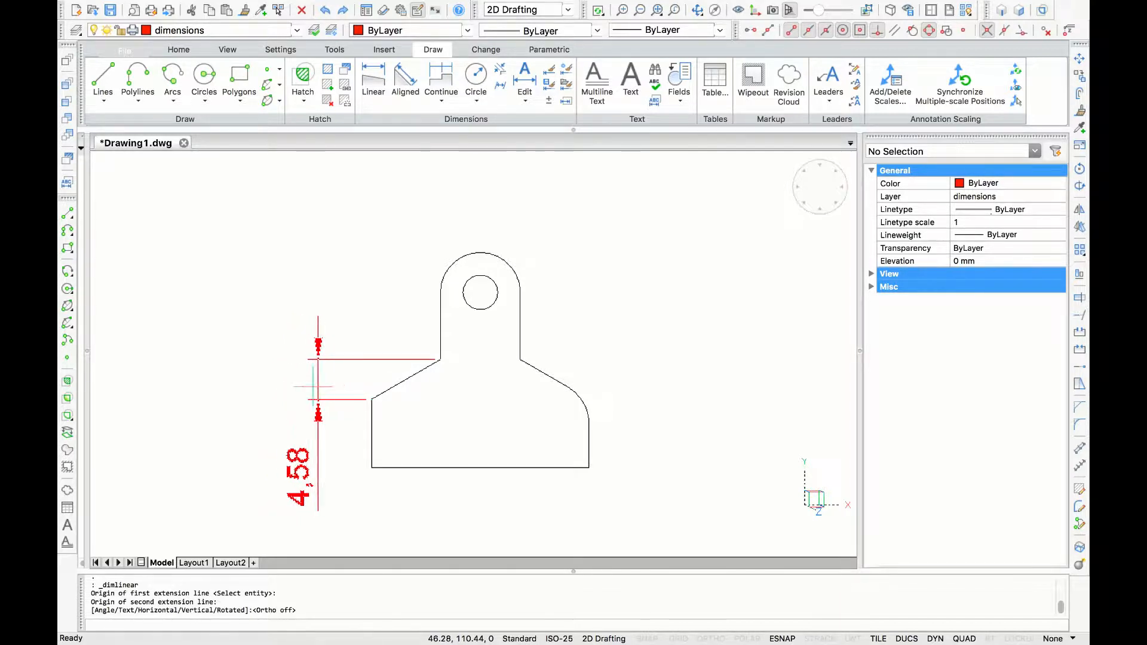
{"action": "left_click", "coordinate": [454, 395]}
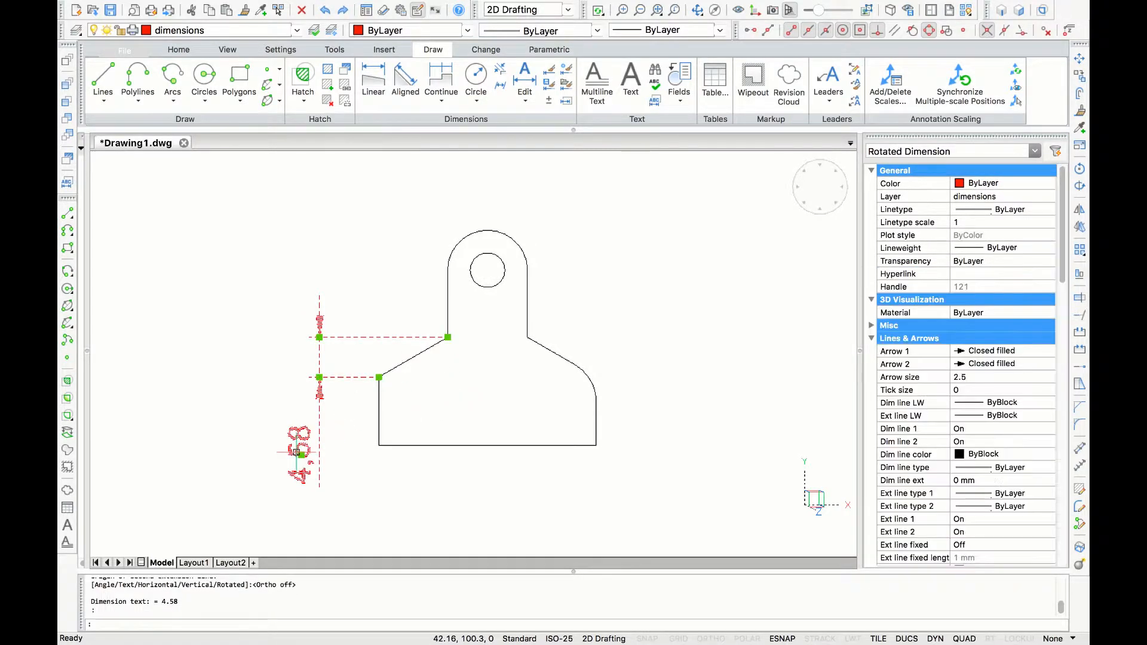
- Set the 4.58 dimension's arrow size to 1 in the Properties panel
{"action": "left_click", "coordinate": [995, 377]}
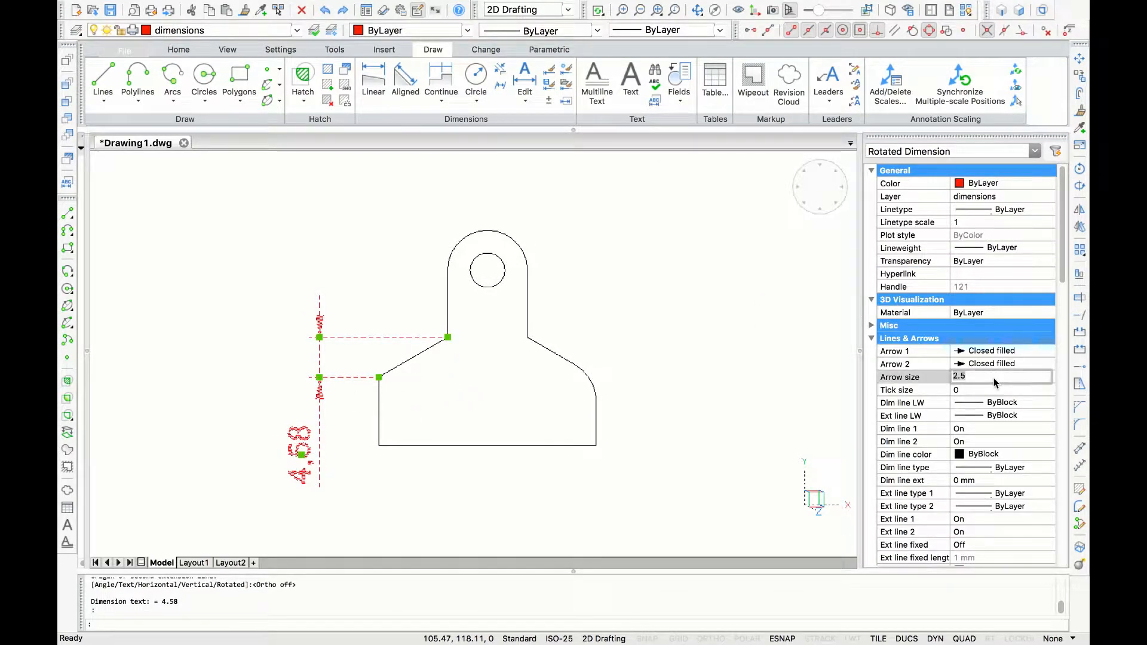
{"action": "type", "text": "1"}
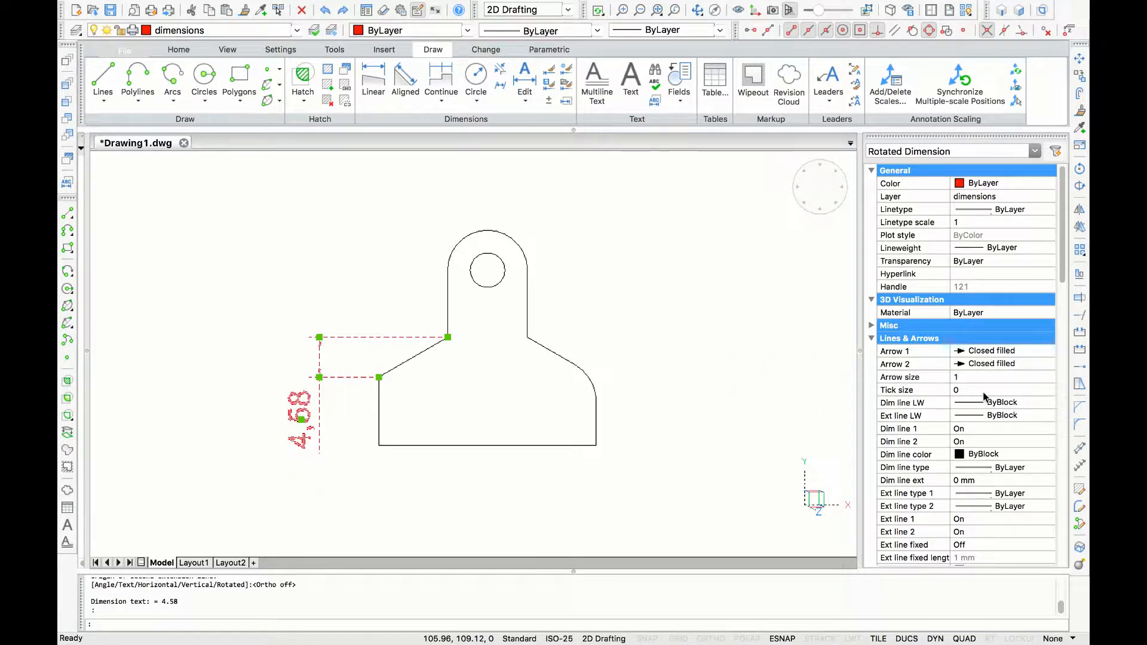
{"action": "scroll", "scroll_direction": "down", "scroll_amount": 3}
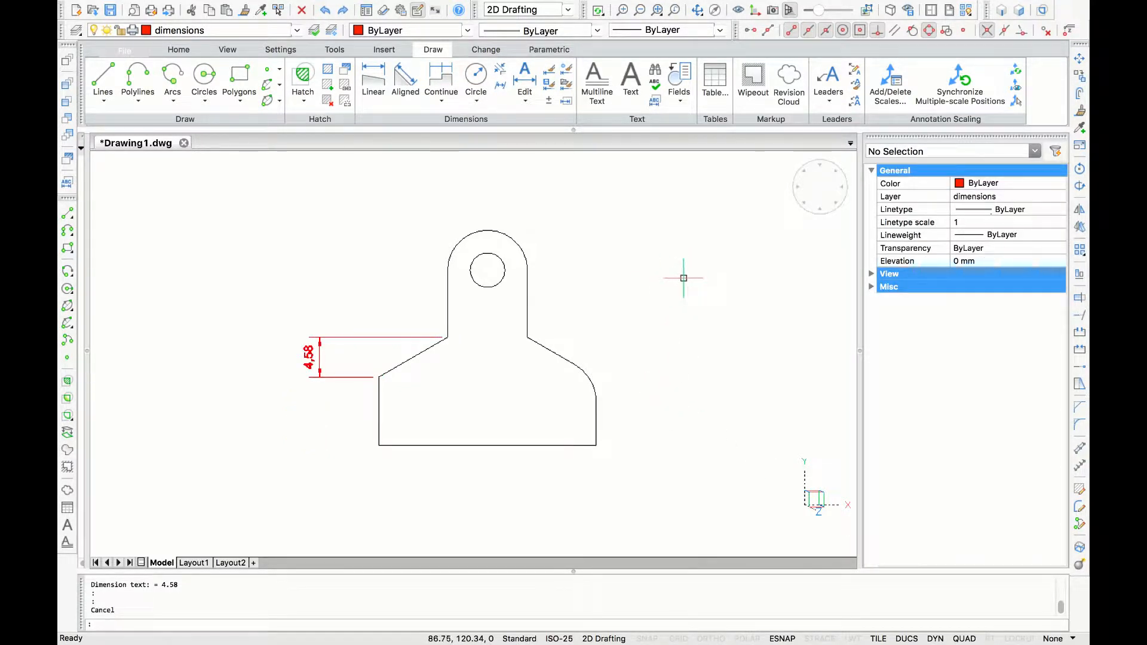
{"action": "mouse_move", "coordinate": [387, 115]}
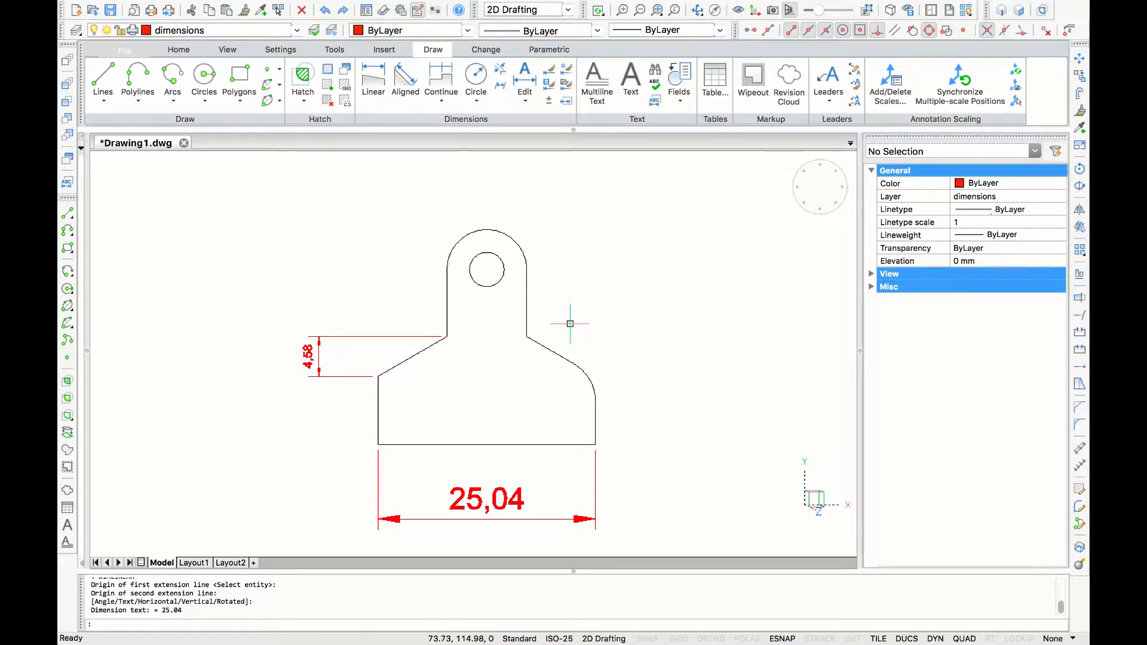
{"action": "mouse_move", "coordinate": [585, 319]}
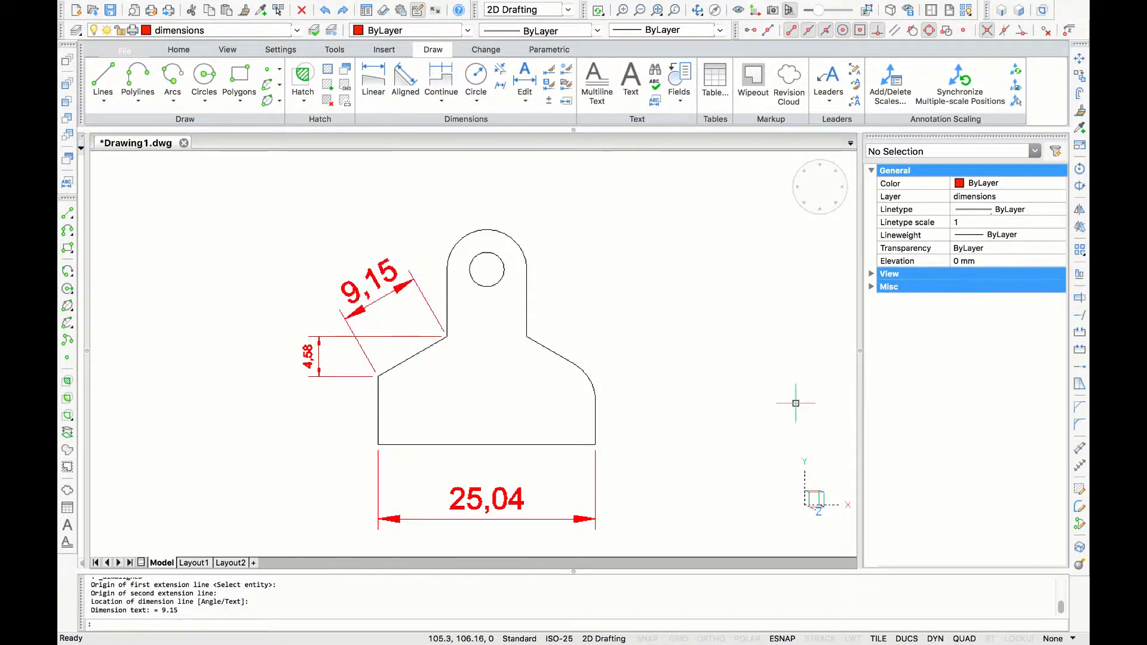
{"action": "mouse_move", "coordinate": [648, 254]}
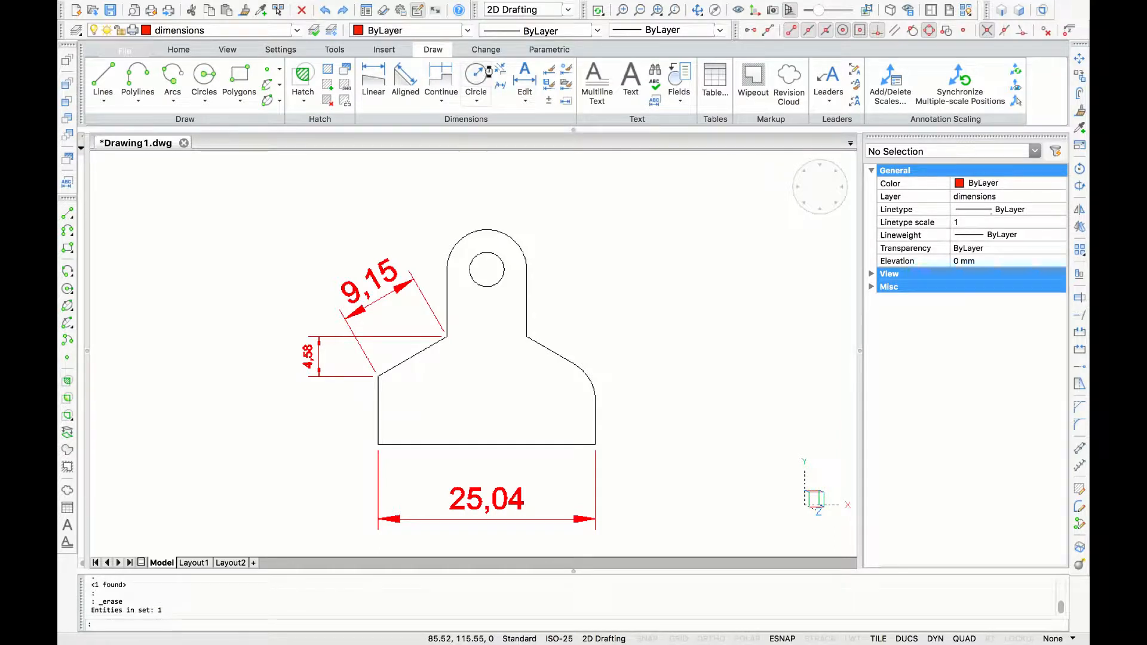
- Add a 90° angular dimension arc at the part's bottom-left corner
{"action": "left_click", "coordinate": [490, 71]}
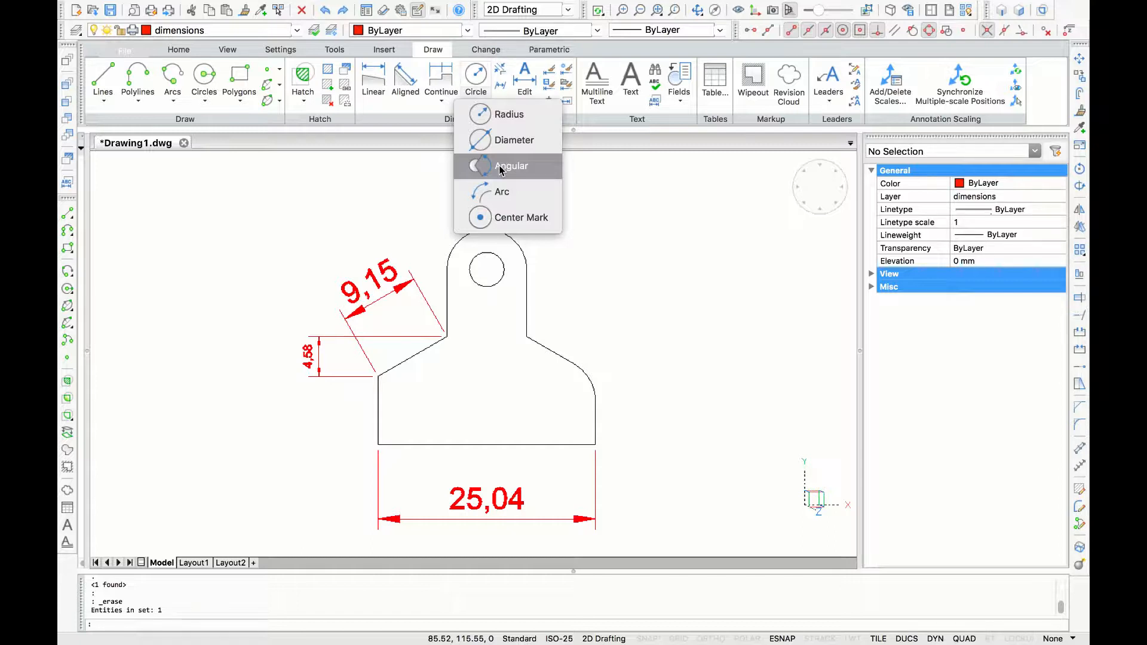
{"action": "left_click", "coordinate": [511, 166]}
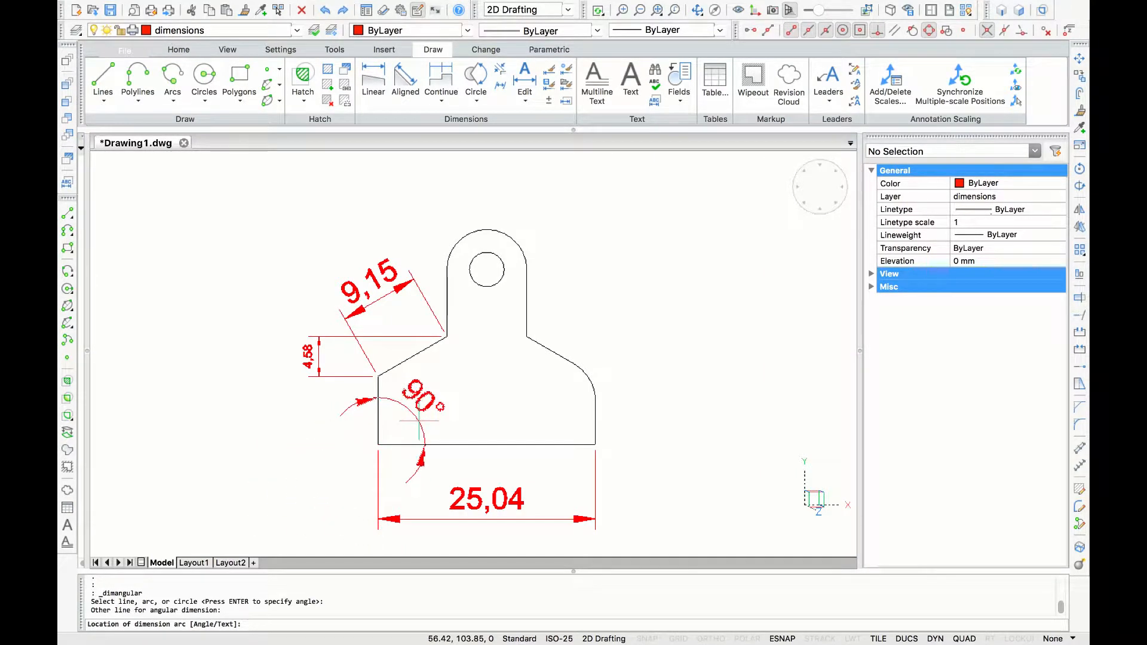
{"action": "left_click", "coordinate": [410, 409]}
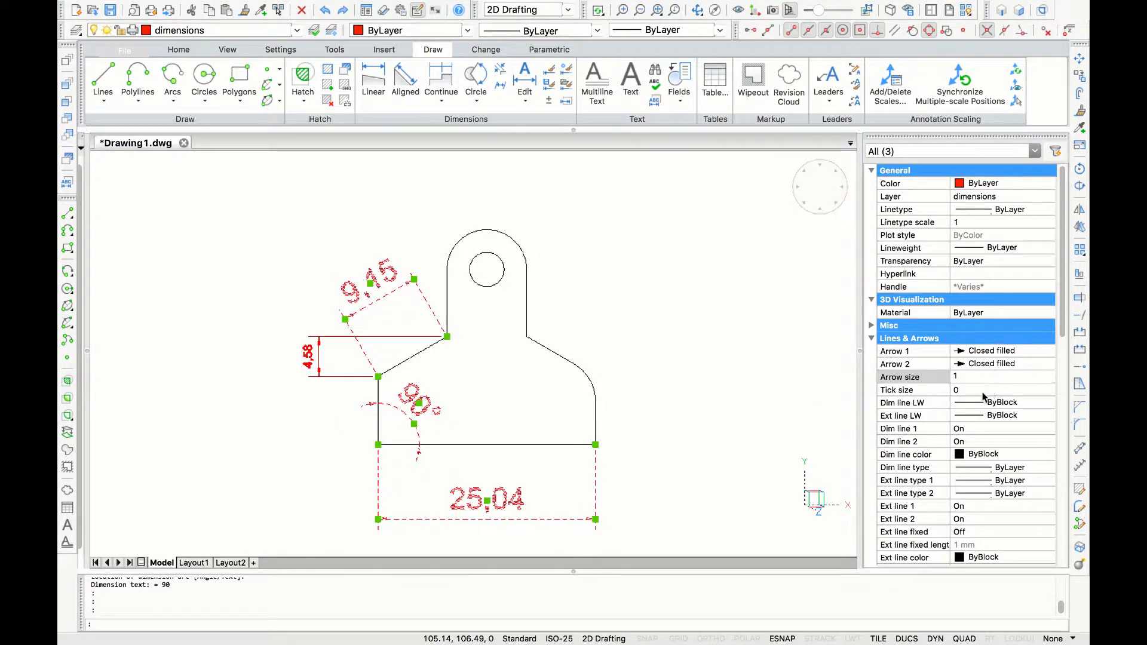
{"action": "scroll", "scroll_direction": "down", "scroll_amount": 3}
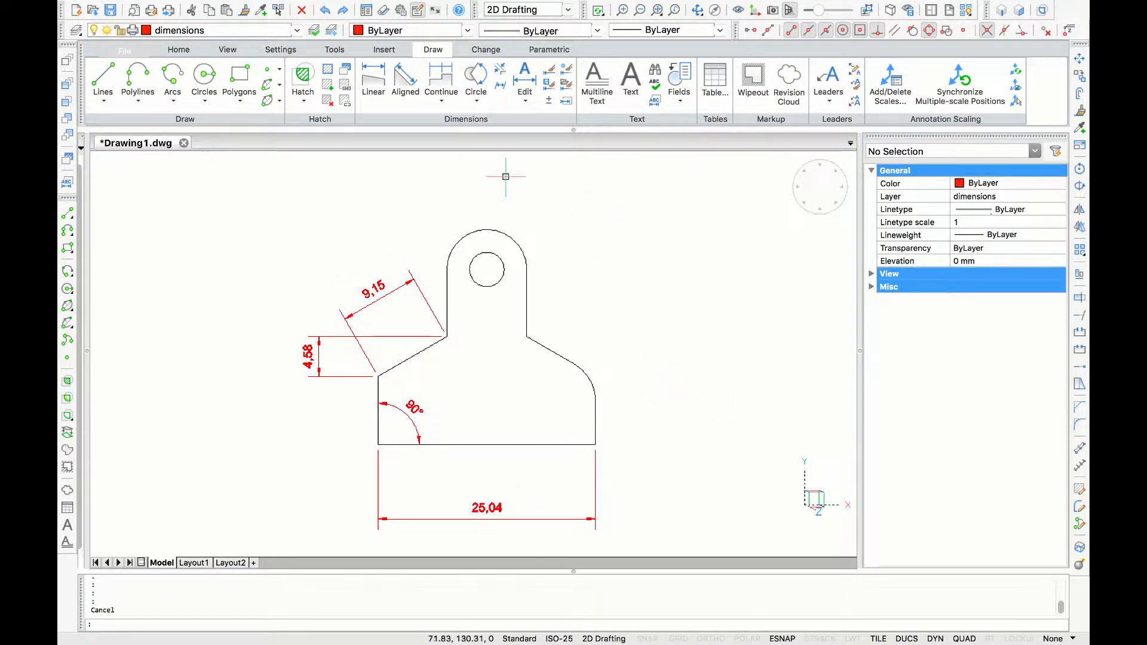
- Start an Angular dimension for the 60° angle between the slanted shoulder and left edge
{"action": "left_click", "coordinate": [499, 69]}
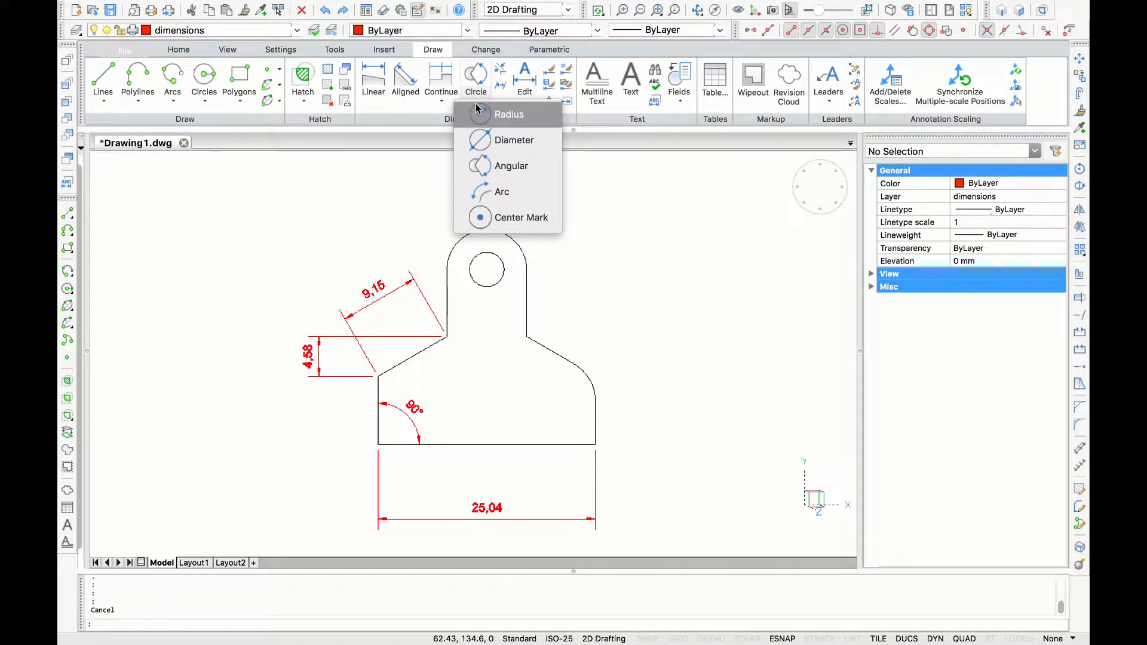
{"action": "mouse_move", "coordinate": [511, 166]}
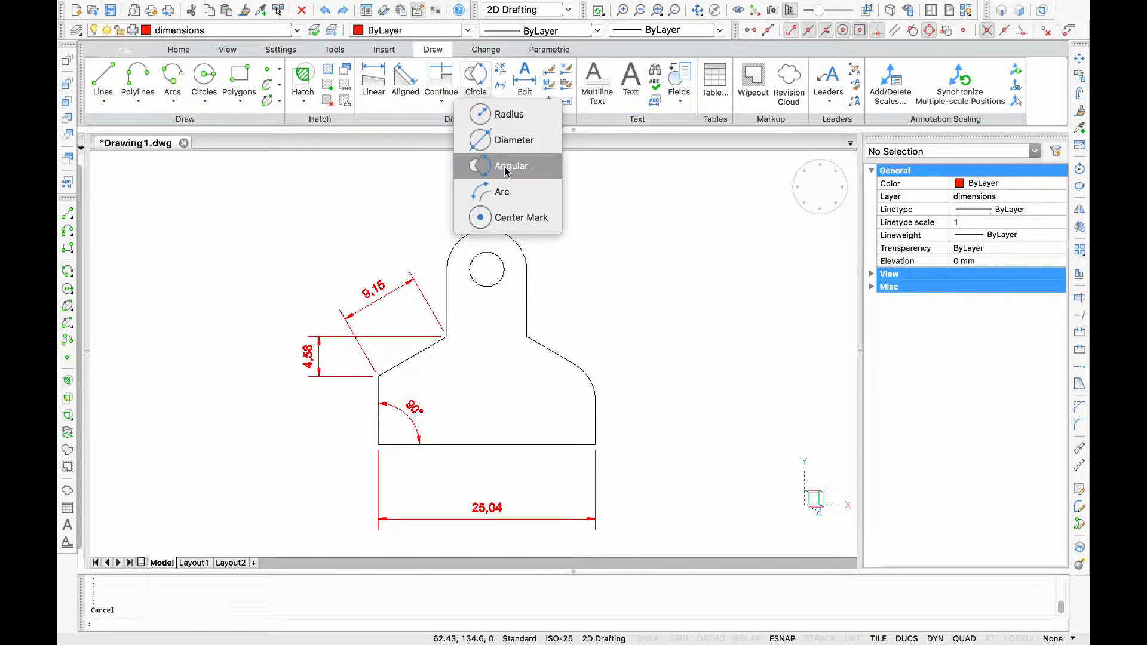
{"action": "left_click", "coordinate": [511, 165]}
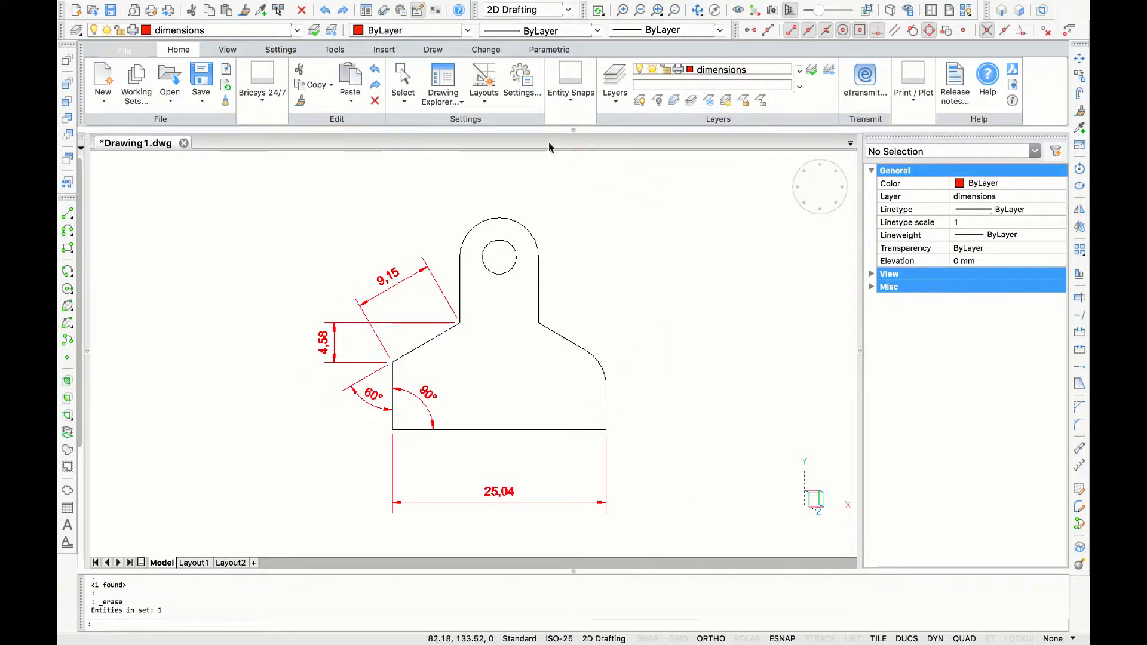
- Add a Ø4 diameter dimension to the tab's small hole and pick the top hole for a radius
{"action": "left_click", "coordinate": [432, 49]}
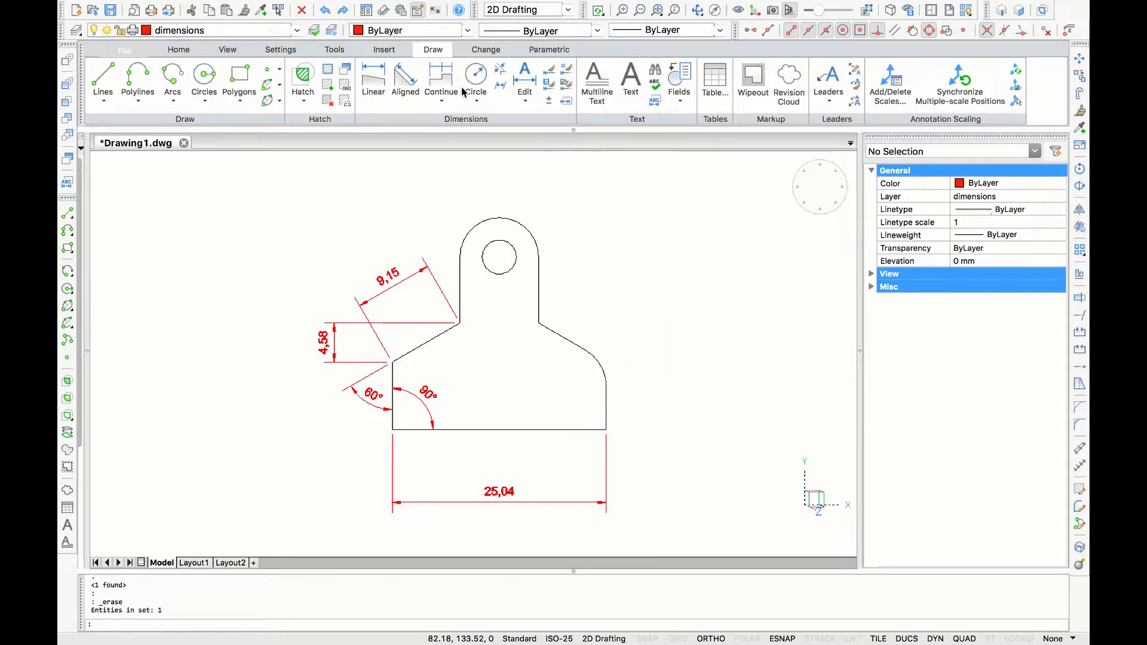
{"action": "left_click", "coordinate": [476, 81]}
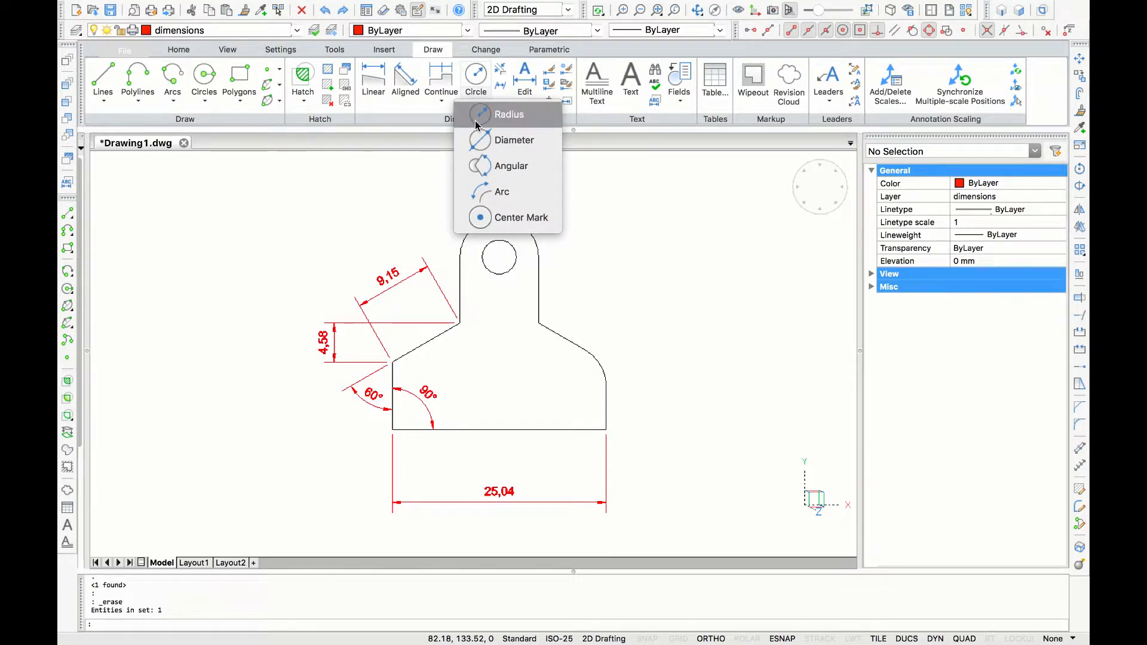
{"action": "left_click", "coordinate": [515, 140]}
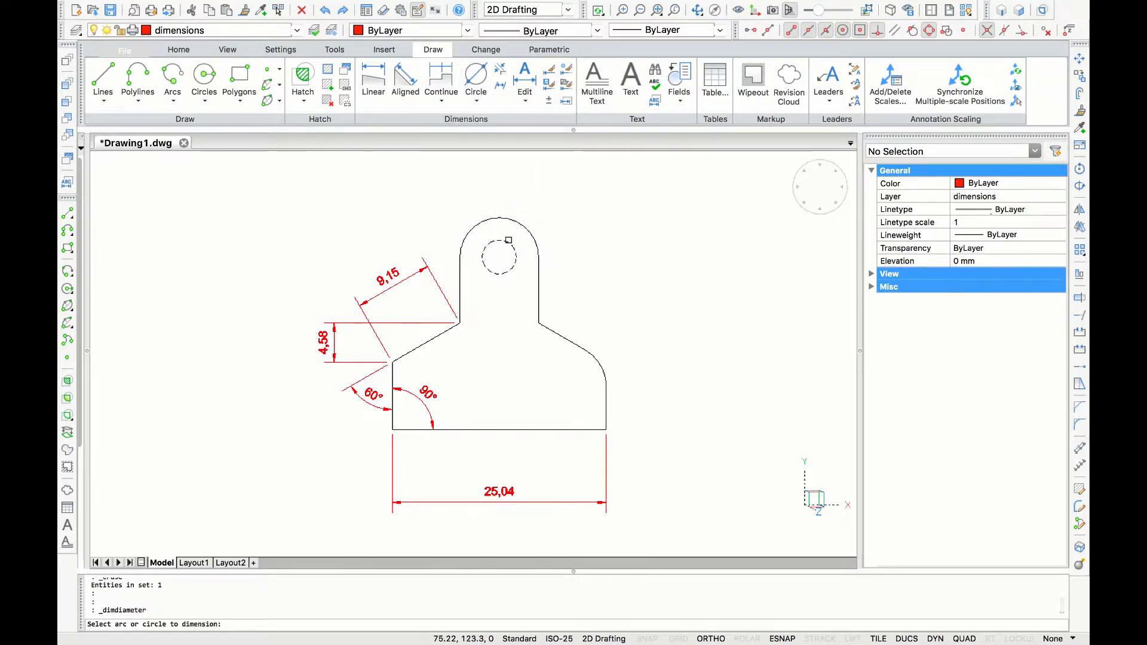
{"action": "left_click", "coordinate": [499, 253]}
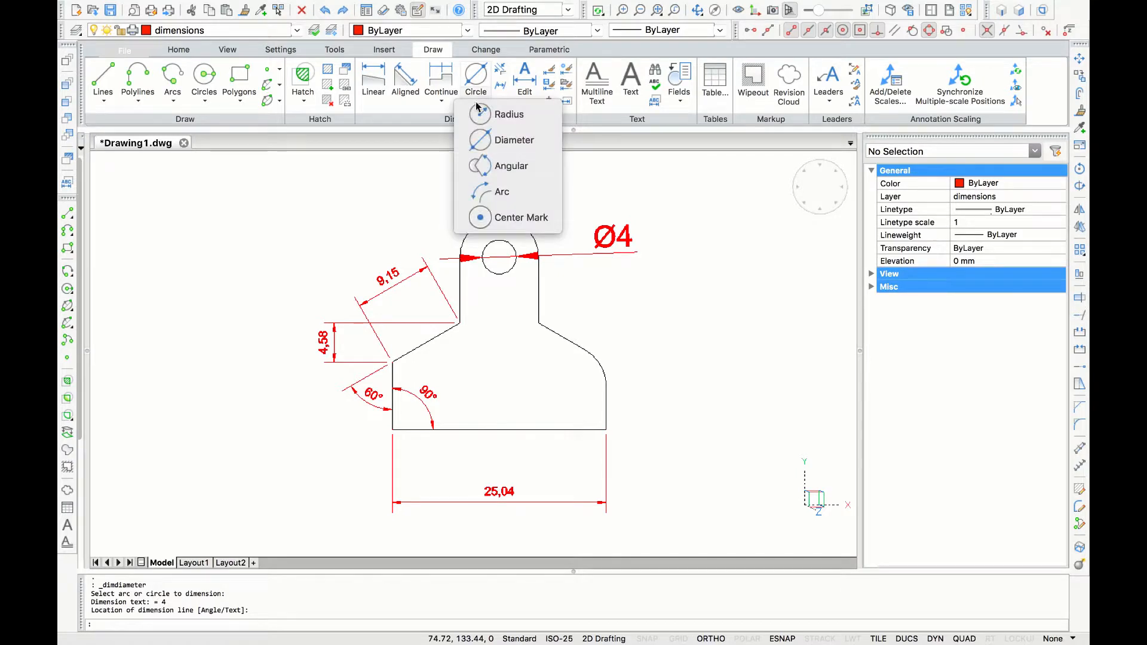
{"action": "left_click", "coordinate": [508, 114]}
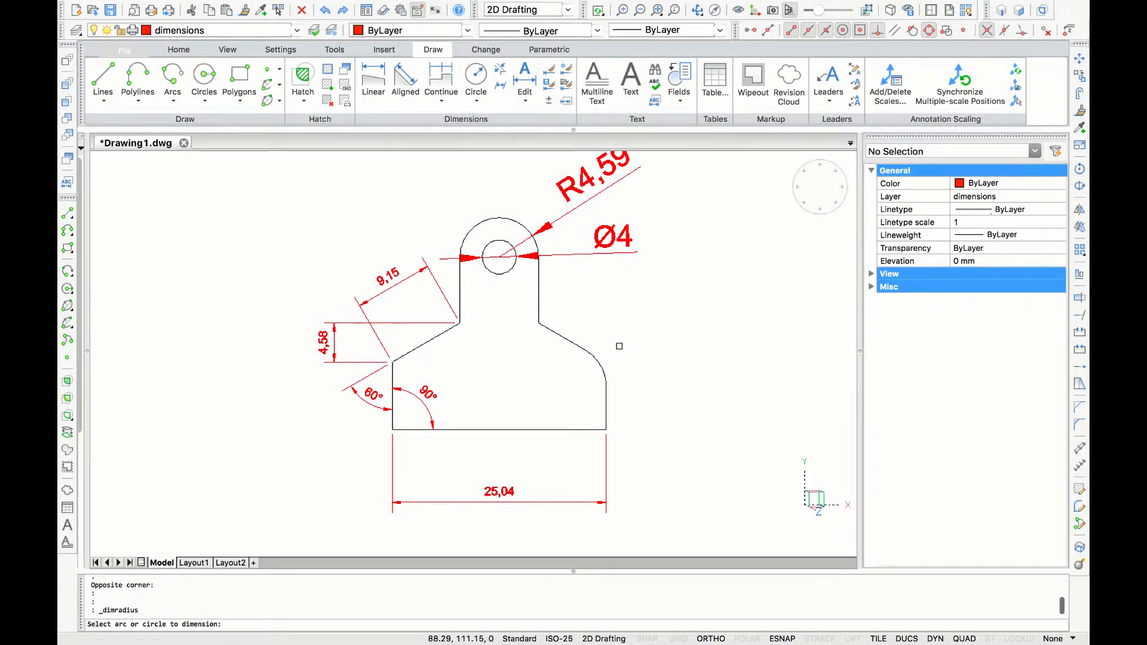
{"action": "left_click", "coordinate": [609, 369]}
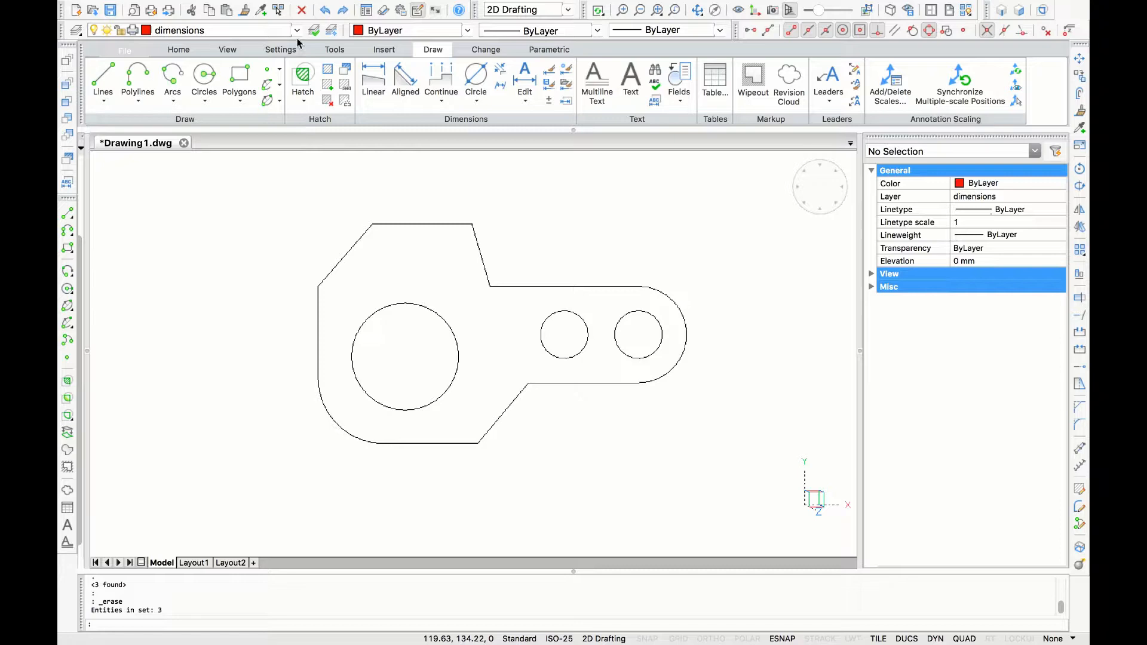
- Start a Linear dimension for the part's 25.26 overall vertical height
{"action": "left_click", "coordinate": [295, 30]}
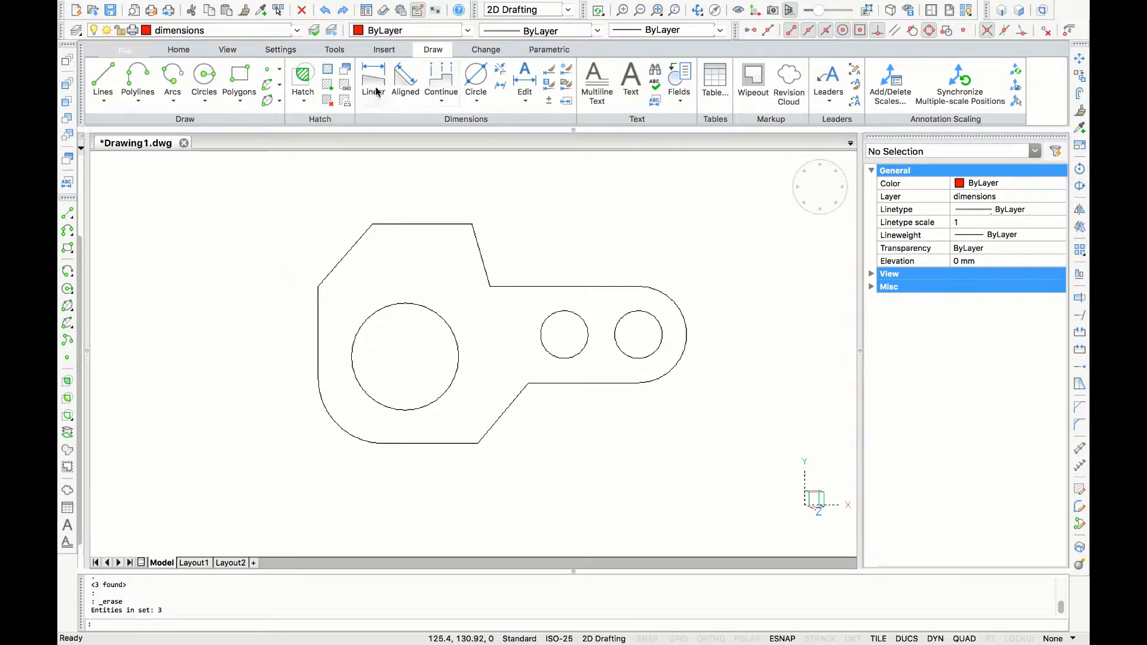
{"action": "mouse_move", "coordinate": [372, 80]}
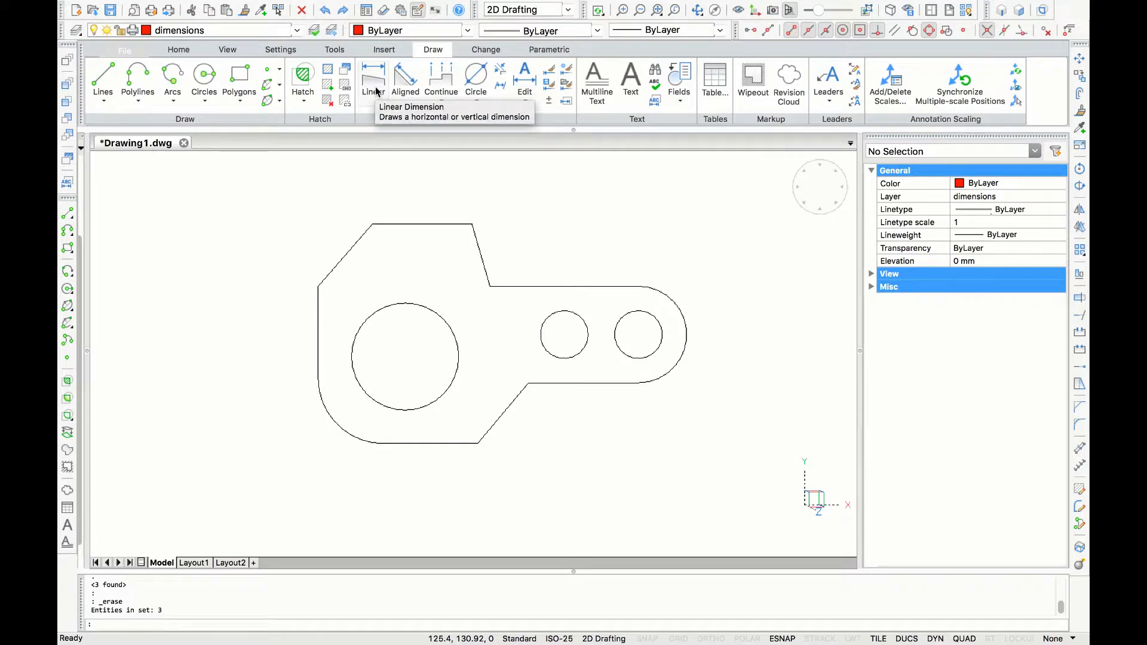
{"action": "left_click", "coordinate": [373, 78]}
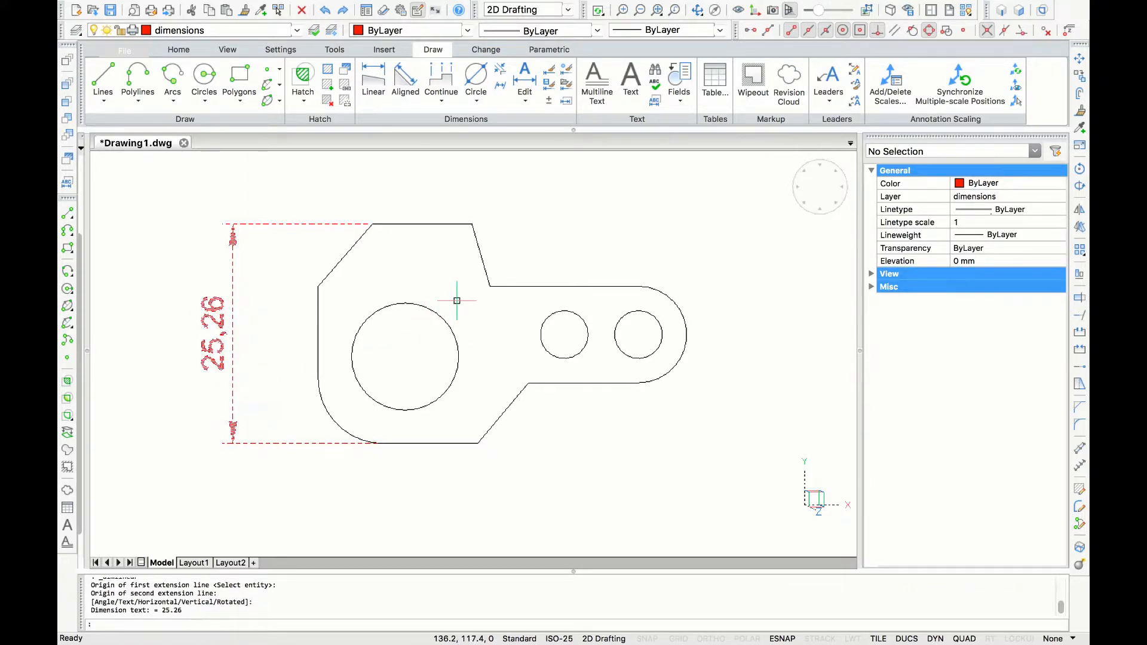
{"action": "mouse_move", "coordinate": [456, 300]}
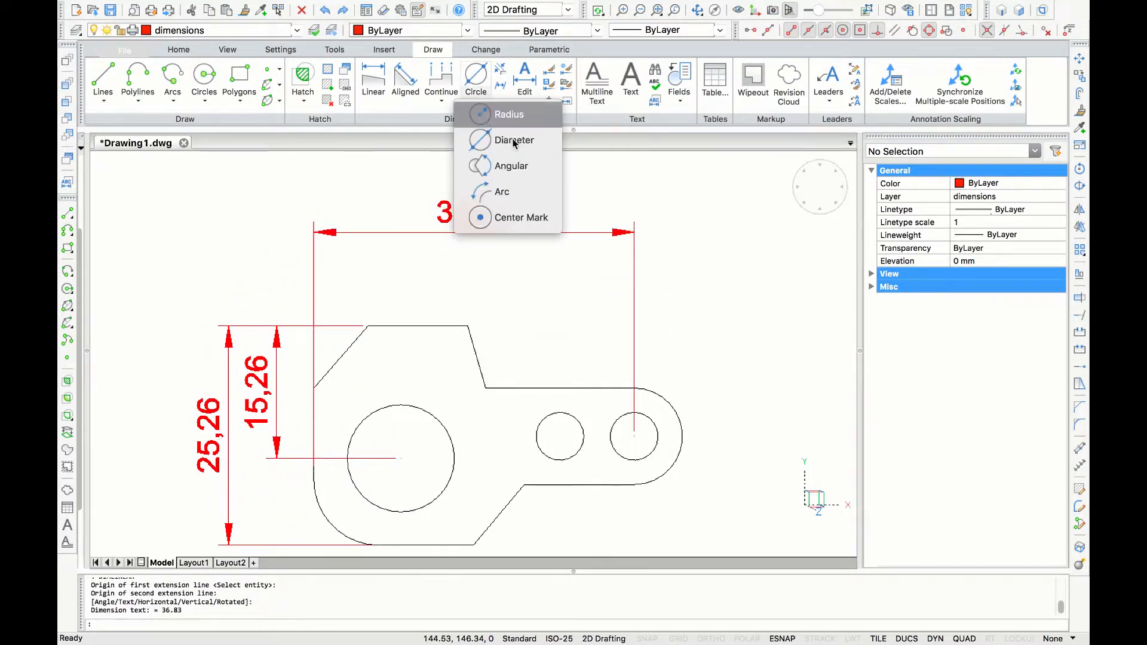
- Dimension the rounded right-end arc with the R5.55 radius dimension
{"action": "left_click", "coordinate": [509, 114]}
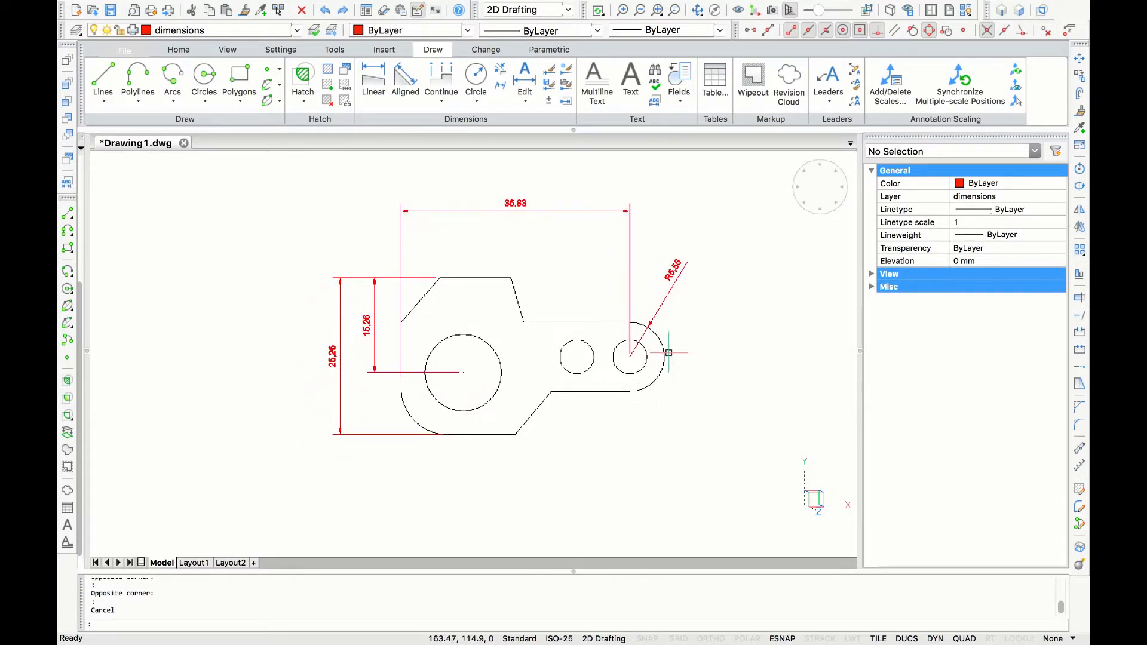
{"action": "mouse_move", "coordinate": [700, 346]}
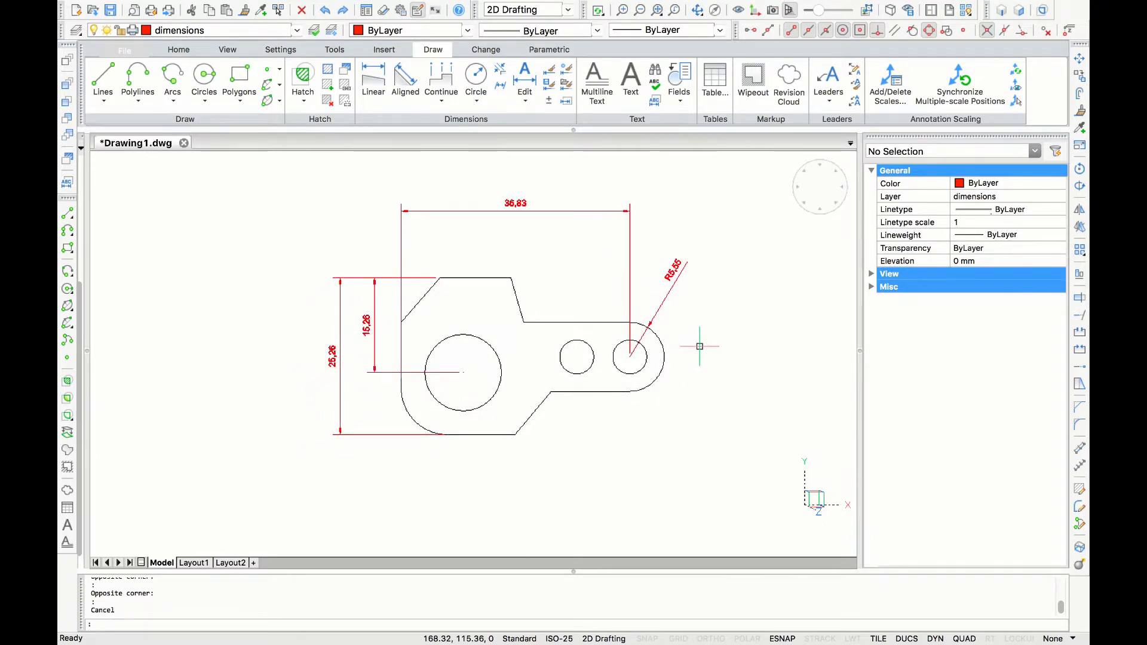
{"action": "mouse_move", "coordinate": [695, 341]}
{"action": "type", "text": "U"}
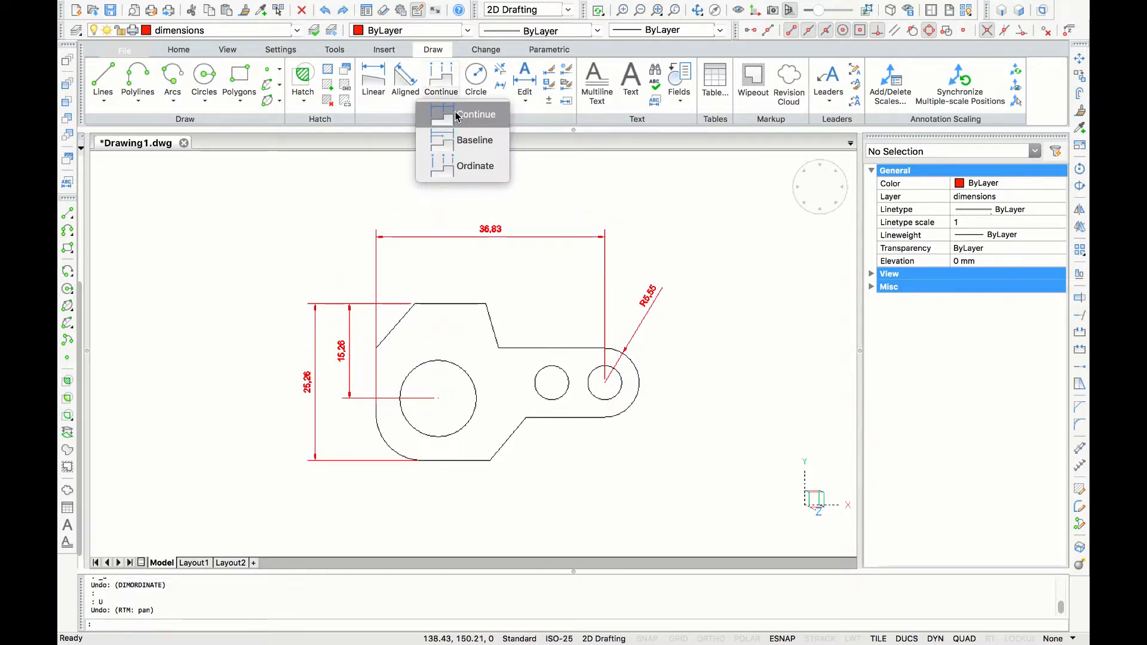
- Chain continued dimensions 6.25, 11.43, 8.54 and 8.54 along the part's top
{"action": "left_click", "coordinate": [476, 114]}
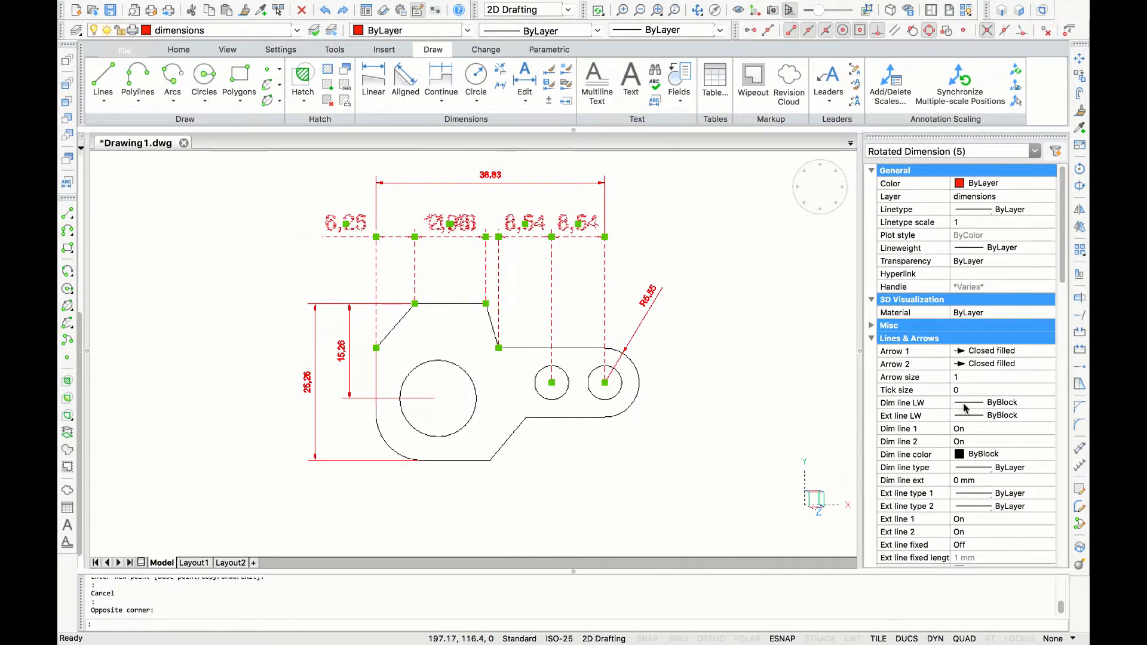
{"action": "scroll", "scroll_direction": "down", "scroll_amount": 3}
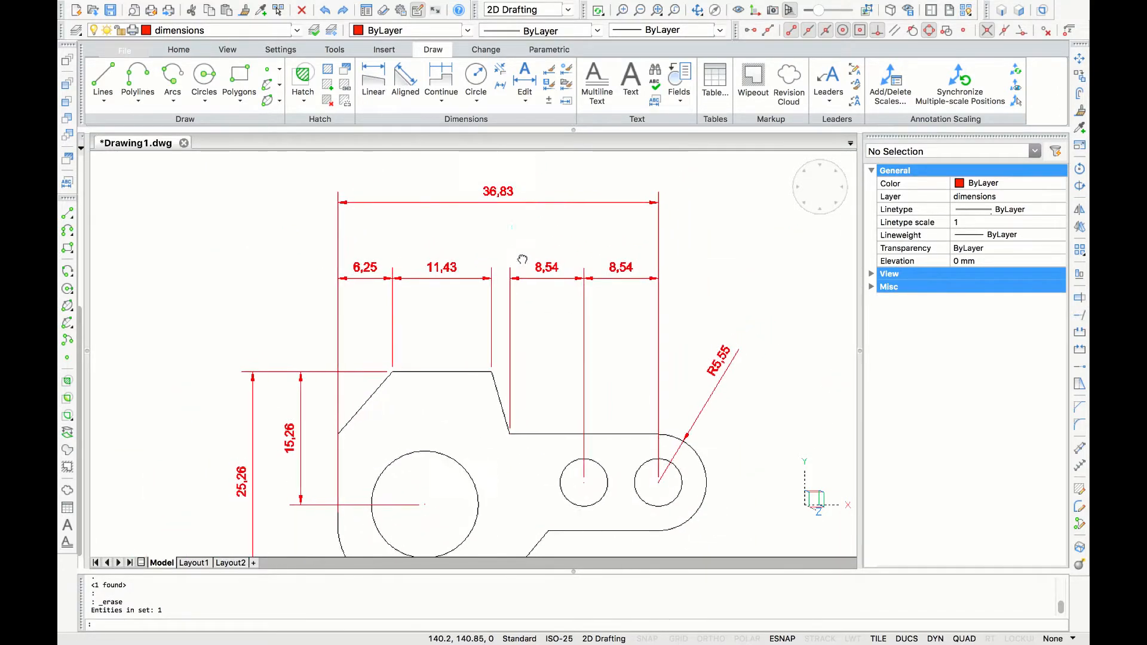
- Select and release the 36.83 dimension, then place the vertical 7.17 dimension line
{"action": "left_click", "coordinate": [497, 203]}
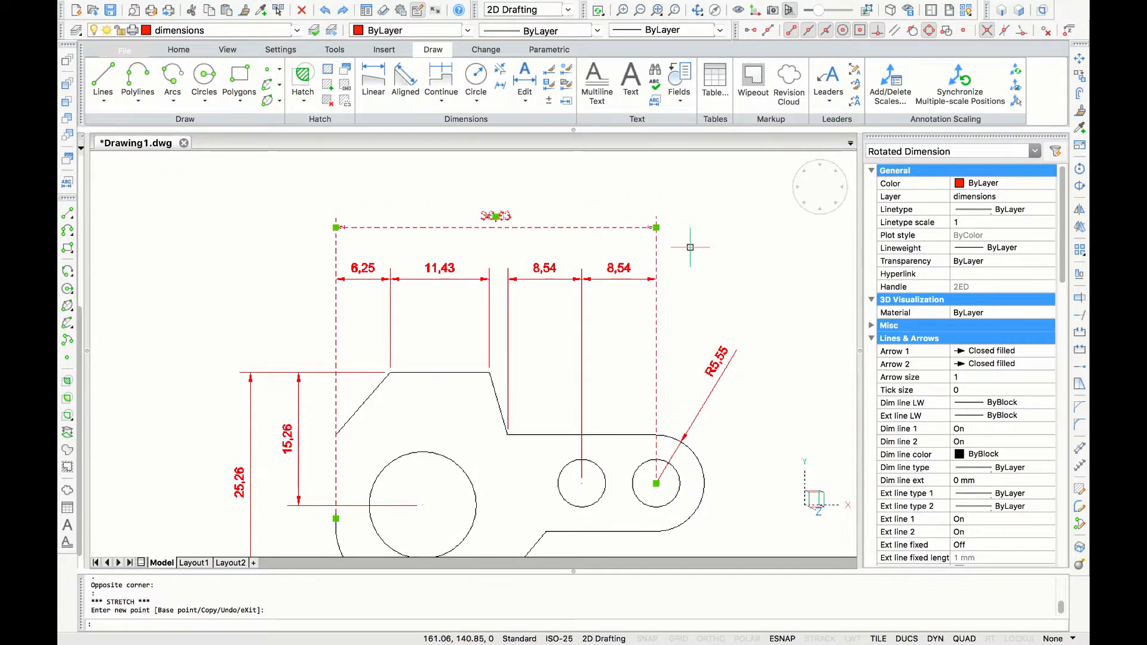
{"action": "key", "text": "Escape"}
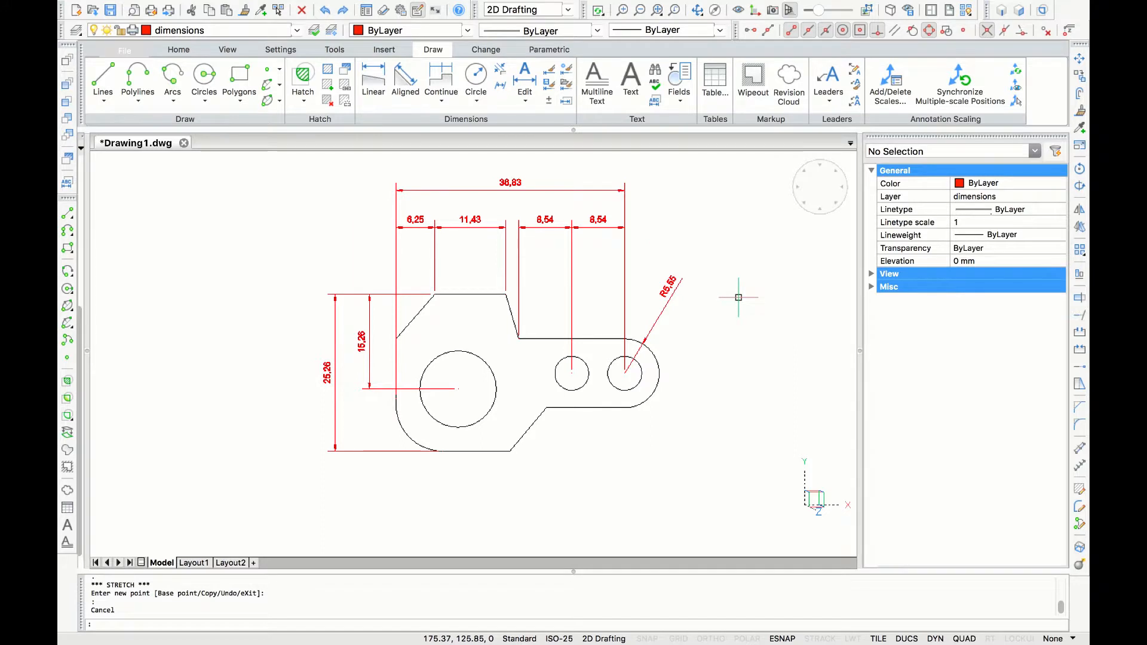
{"action": "mouse_move", "coordinate": [357, 234]}
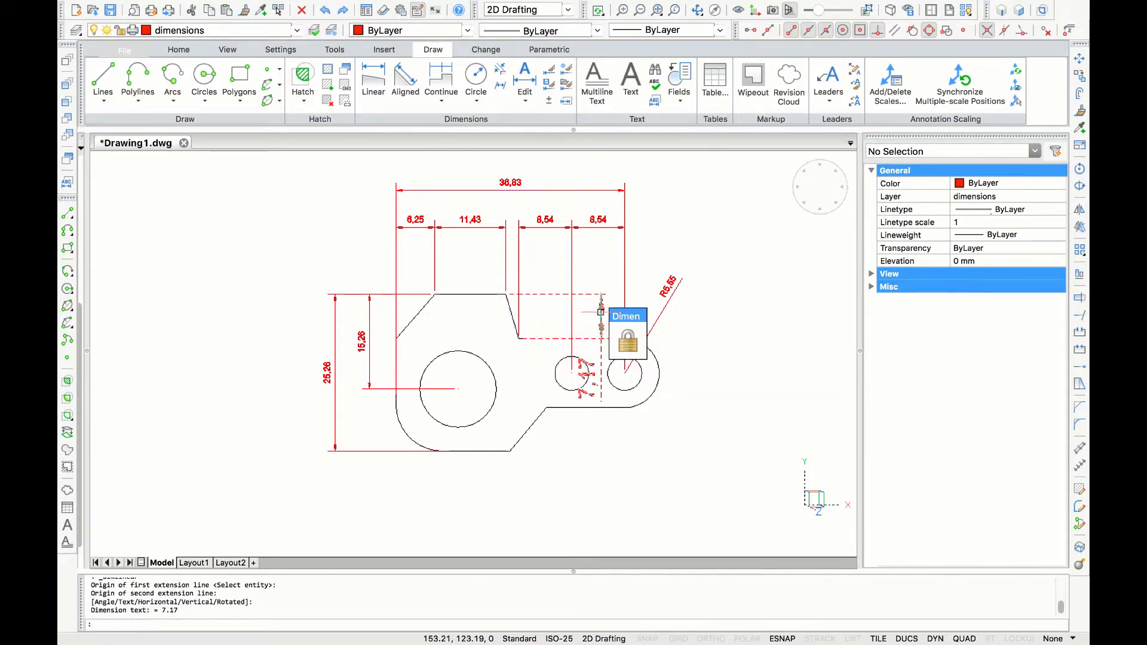
{"action": "left_click", "coordinate": [600, 314]}
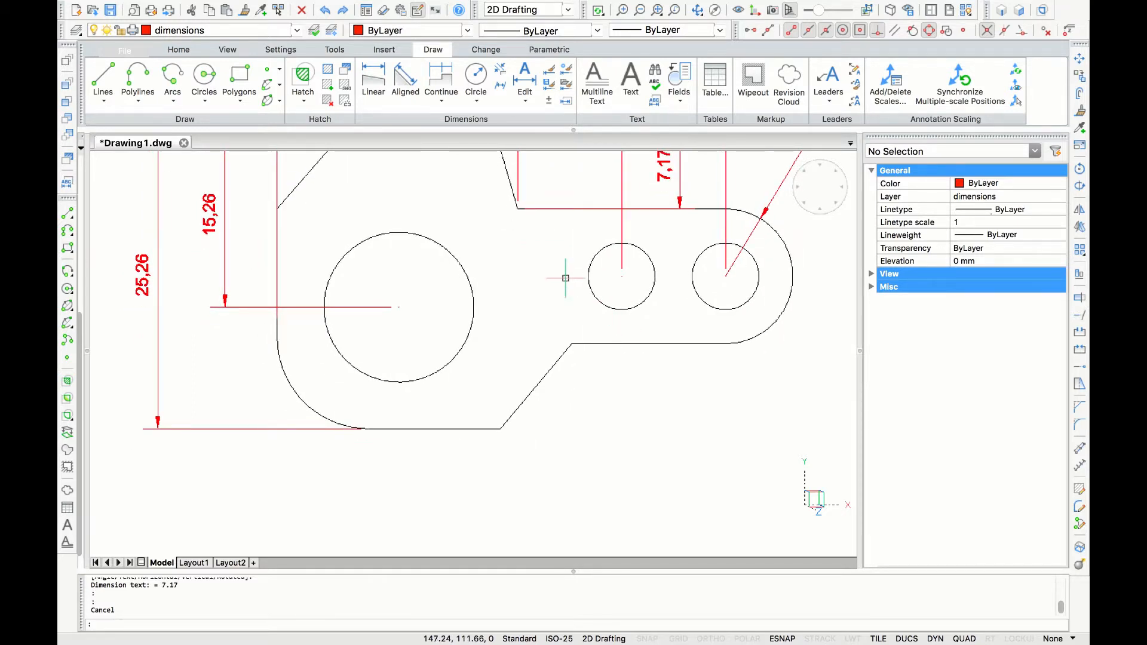
- Start a Linear dimension from the middle hole's centre for the 4.1 horizontal distance
{"action": "left_click", "coordinate": [373, 83]}
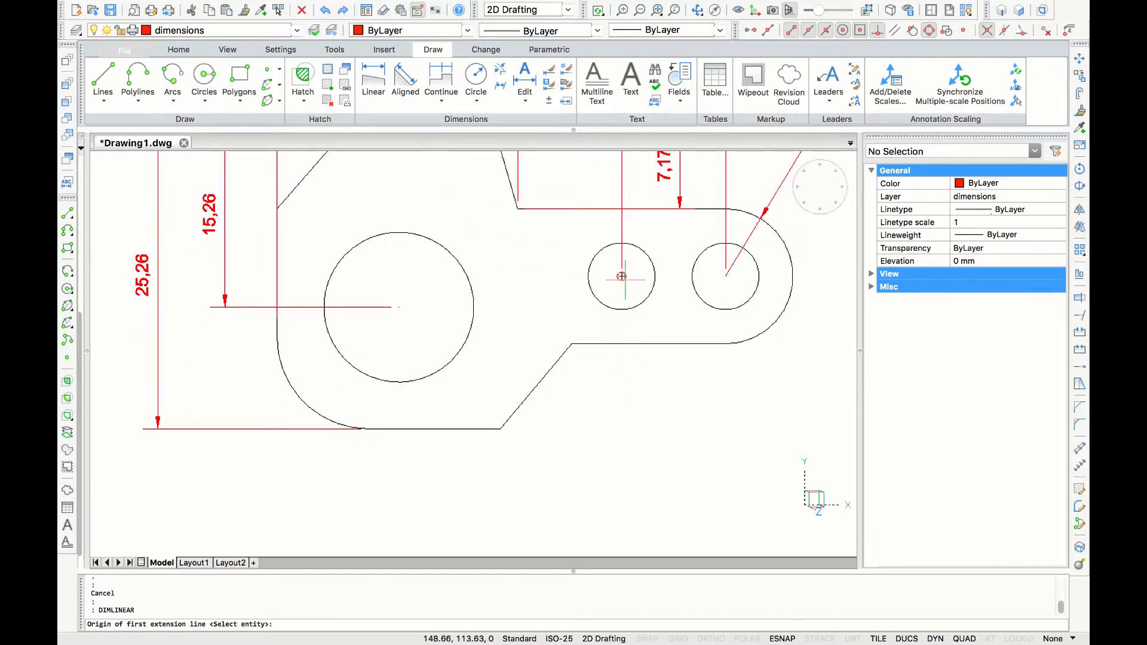
{"action": "left_click", "coordinate": [622, 277]}
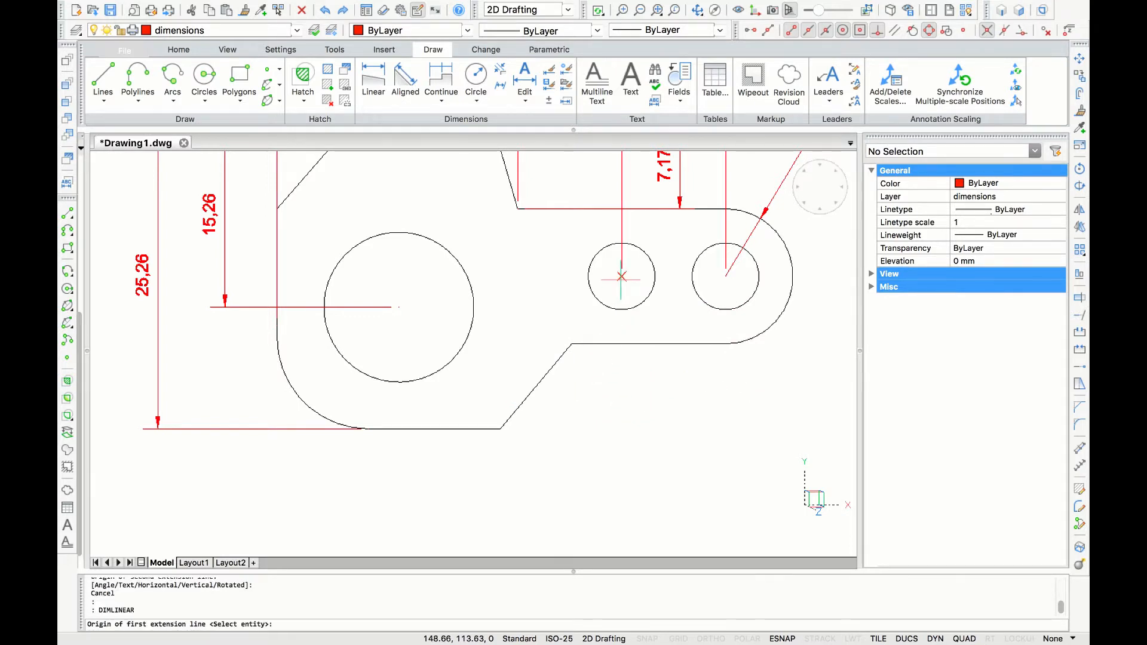
{"action": "left_click", "coordinate": [622, 277]}
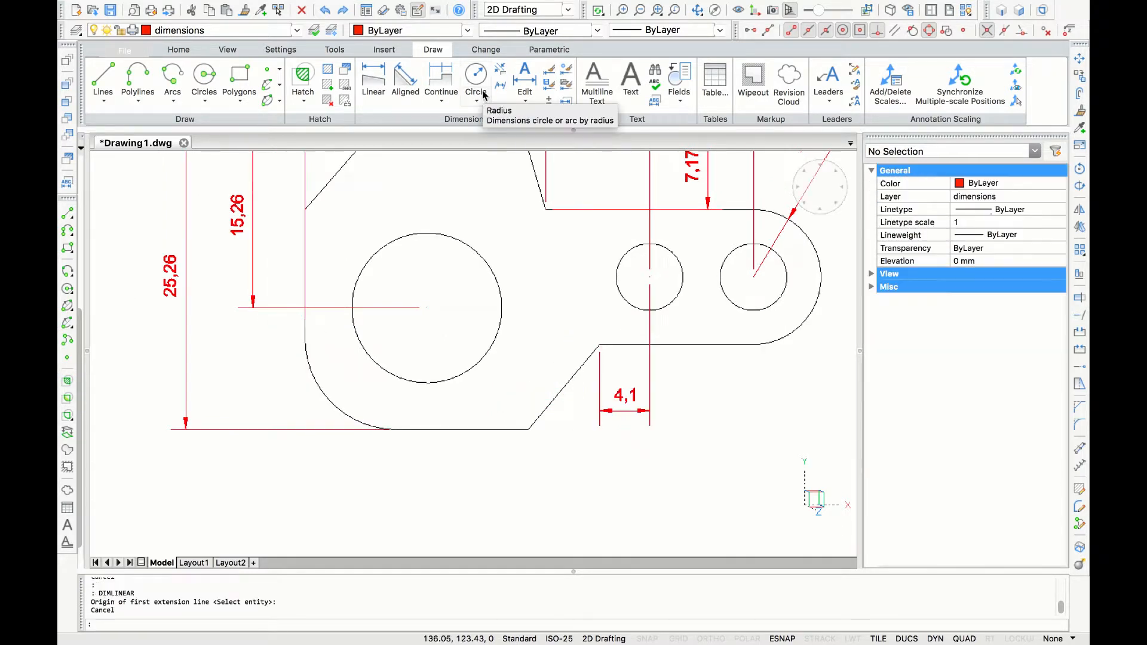
- Dimension the 131°, 106° and 50° angles and the R7,5 radius on the large hole
{"action": "left_click", "coordinate": [480, 95]}
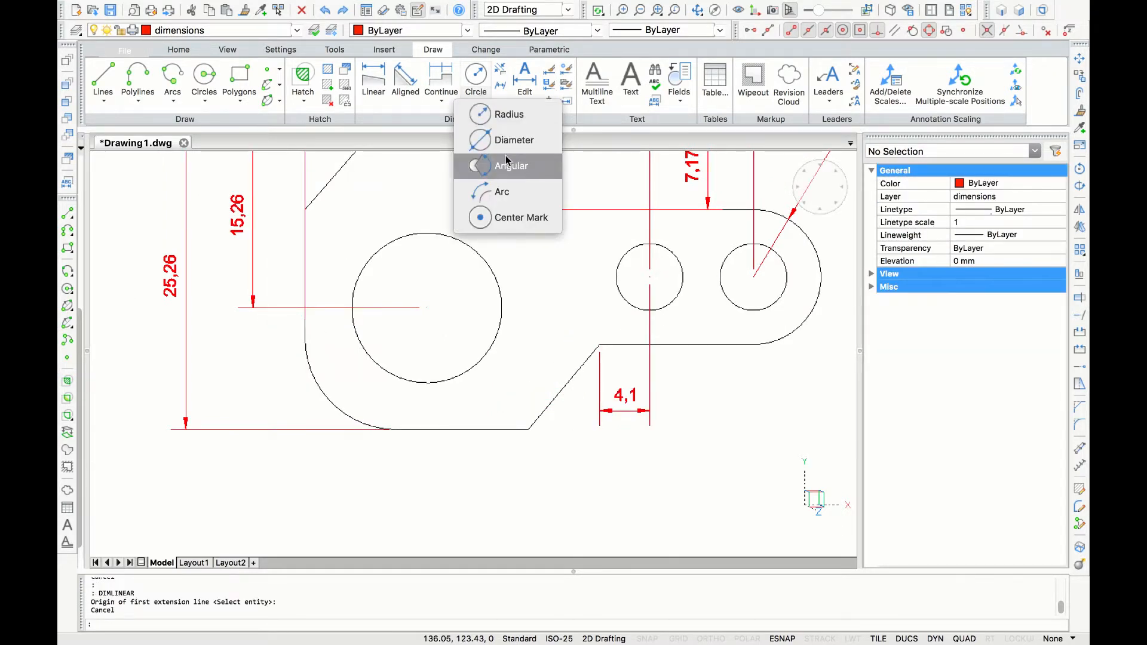
{"action": "left_click", "coordinate": [510, 166]}
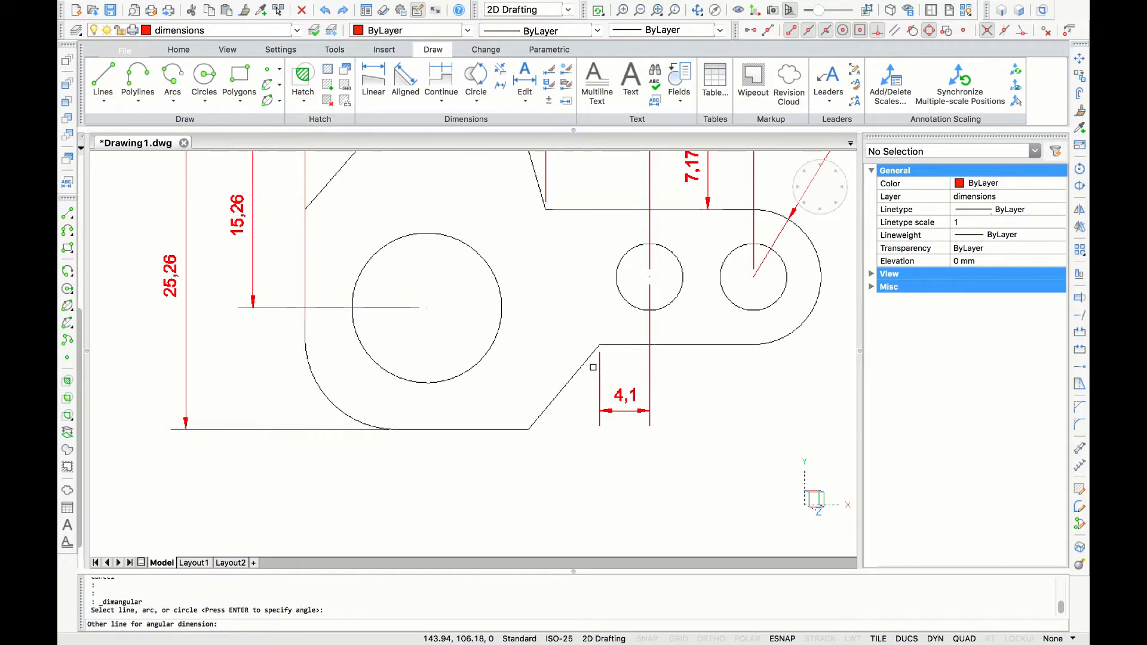
{"action": "left_click", "coordinate": [474, 101]}
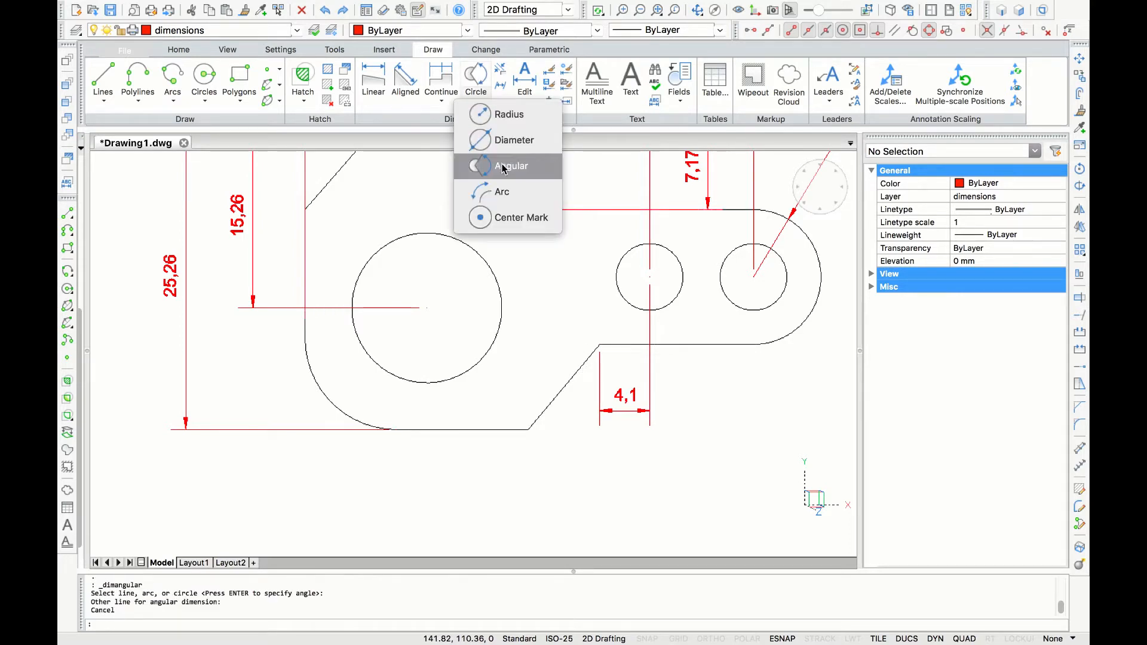
{"action": "left_click", "coordinate": [511, 166]}
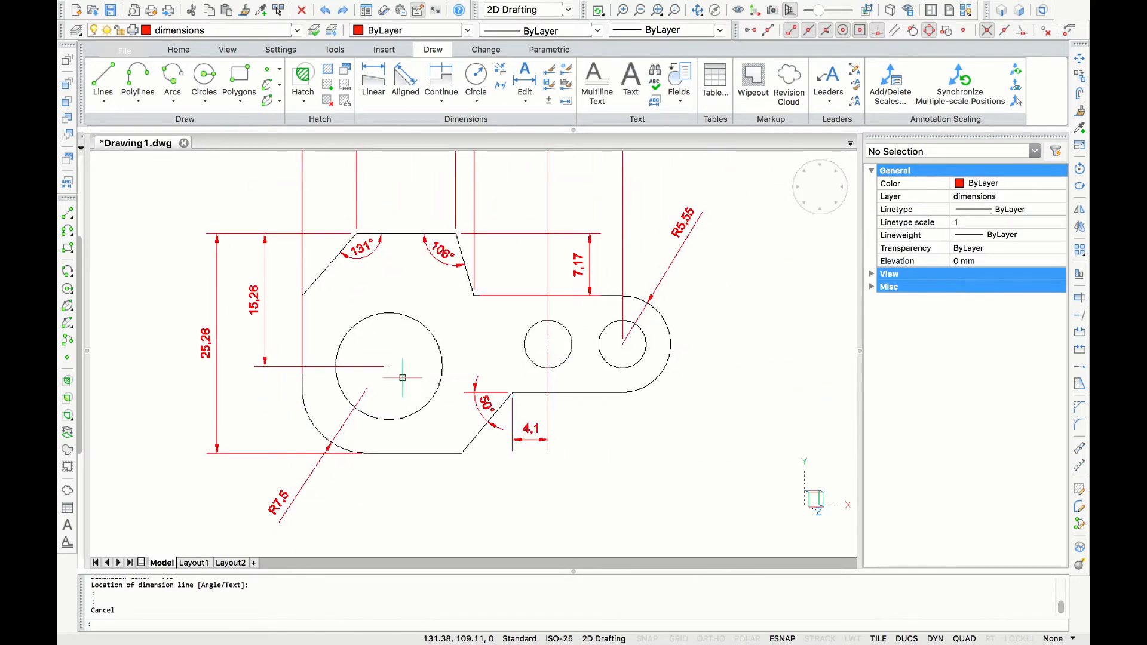
- Place Ø12,32 on the large hole and Ø5,5 on the right hole, selecting Ø5,5 for editing
{"action": "left_click", "coordinate": [475, 71]}
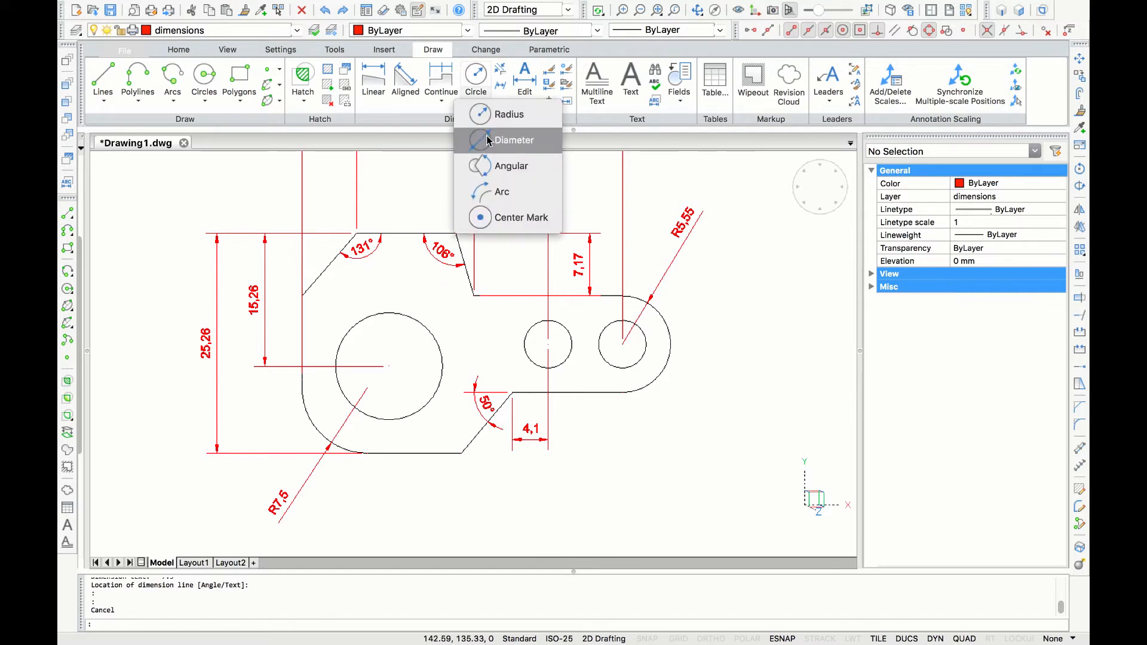
{"action": "left_click", "coordinate": [514, 139]}
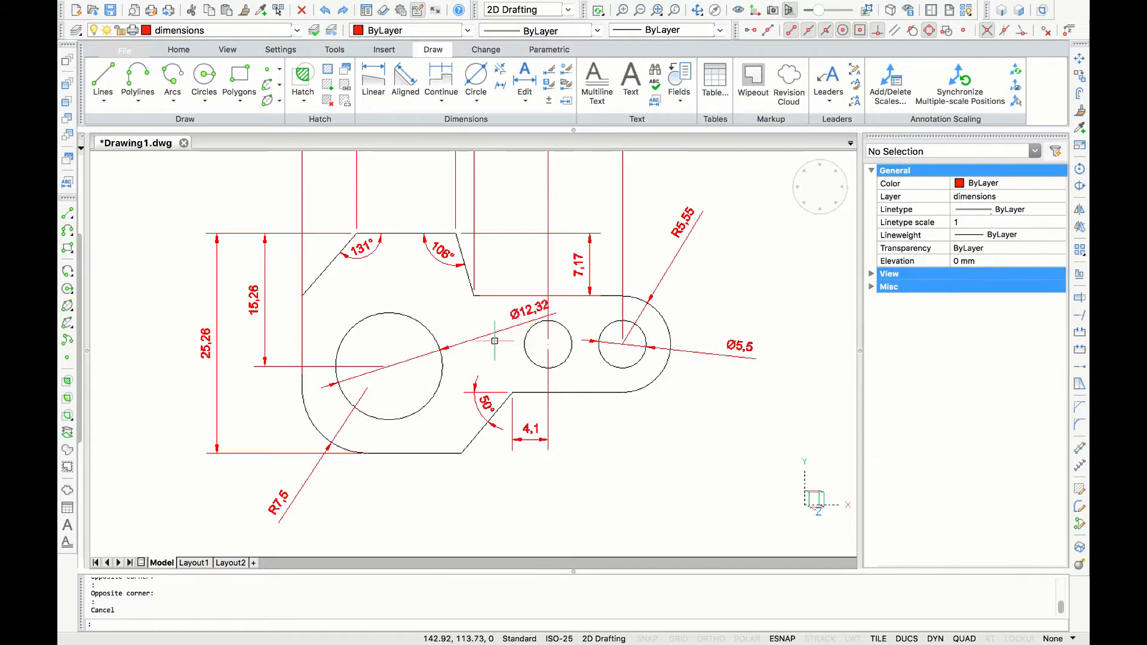
{"action": "left_click", "coordinate": [527, 306]}
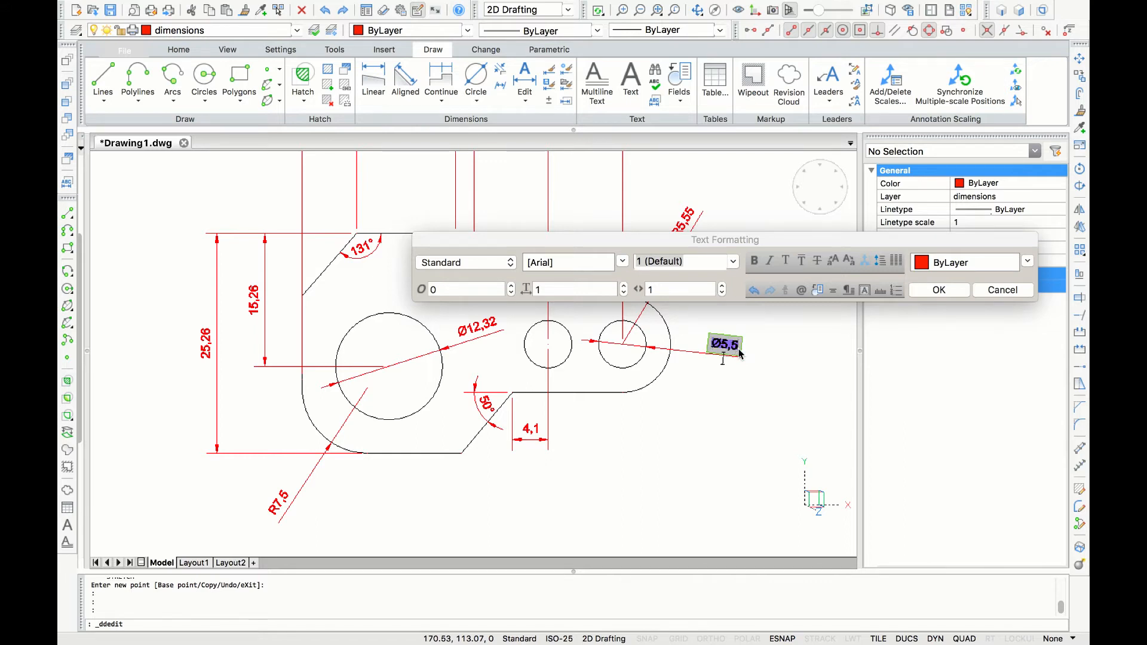
- Type '2 Holes' on a new line below the Ø5,5 dimension text
{"action": "type", "text": "2 Holes"}
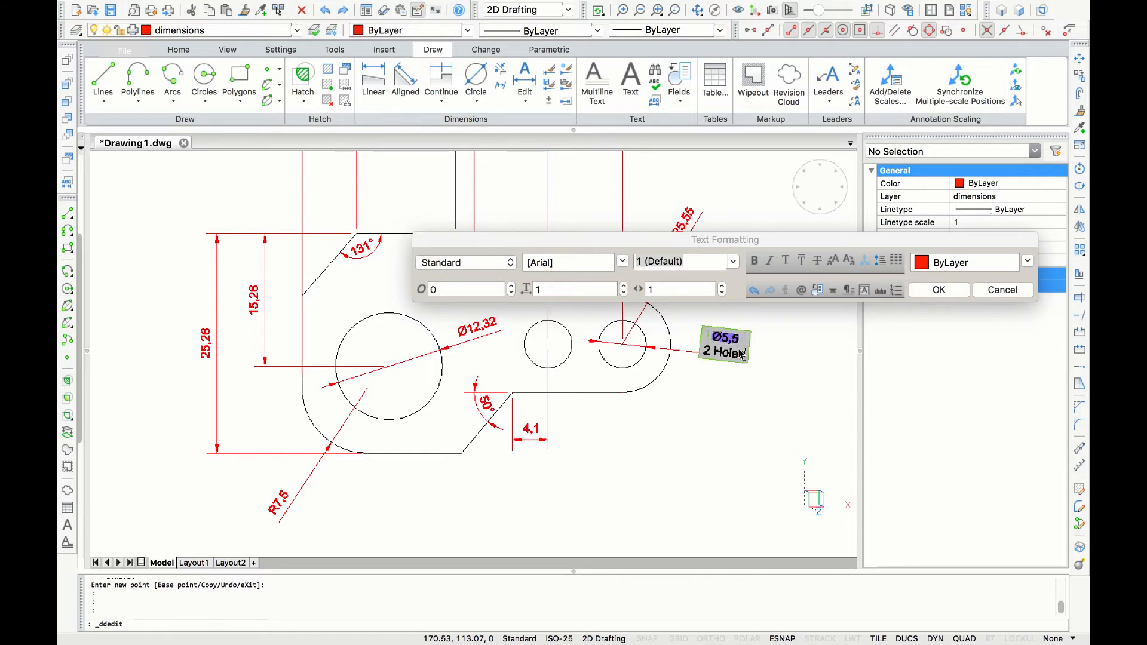